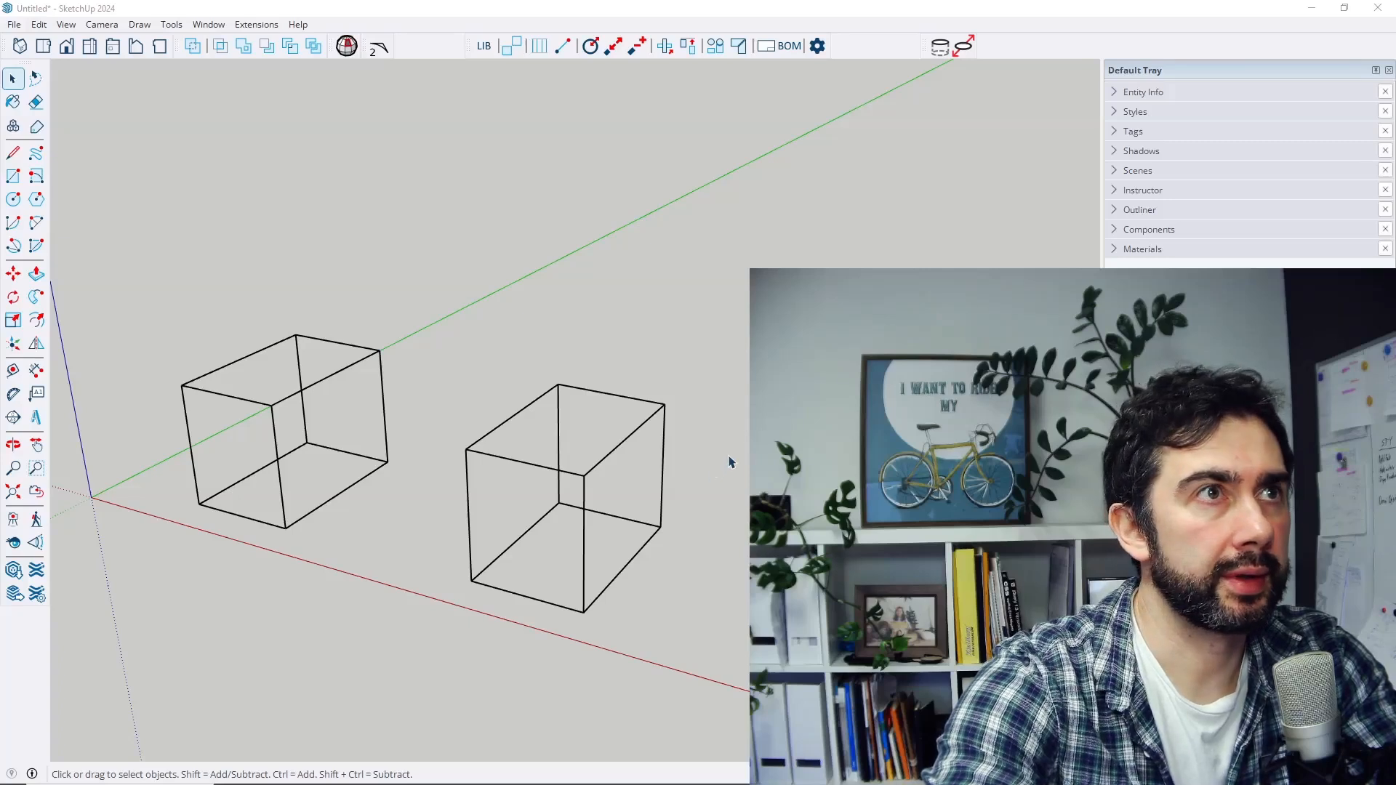
Step: Start the DBS MetalFab single-profile Draw tool with its H-200x80 settings panel
{"action": "left_click", "coordinate": [562, 45]}
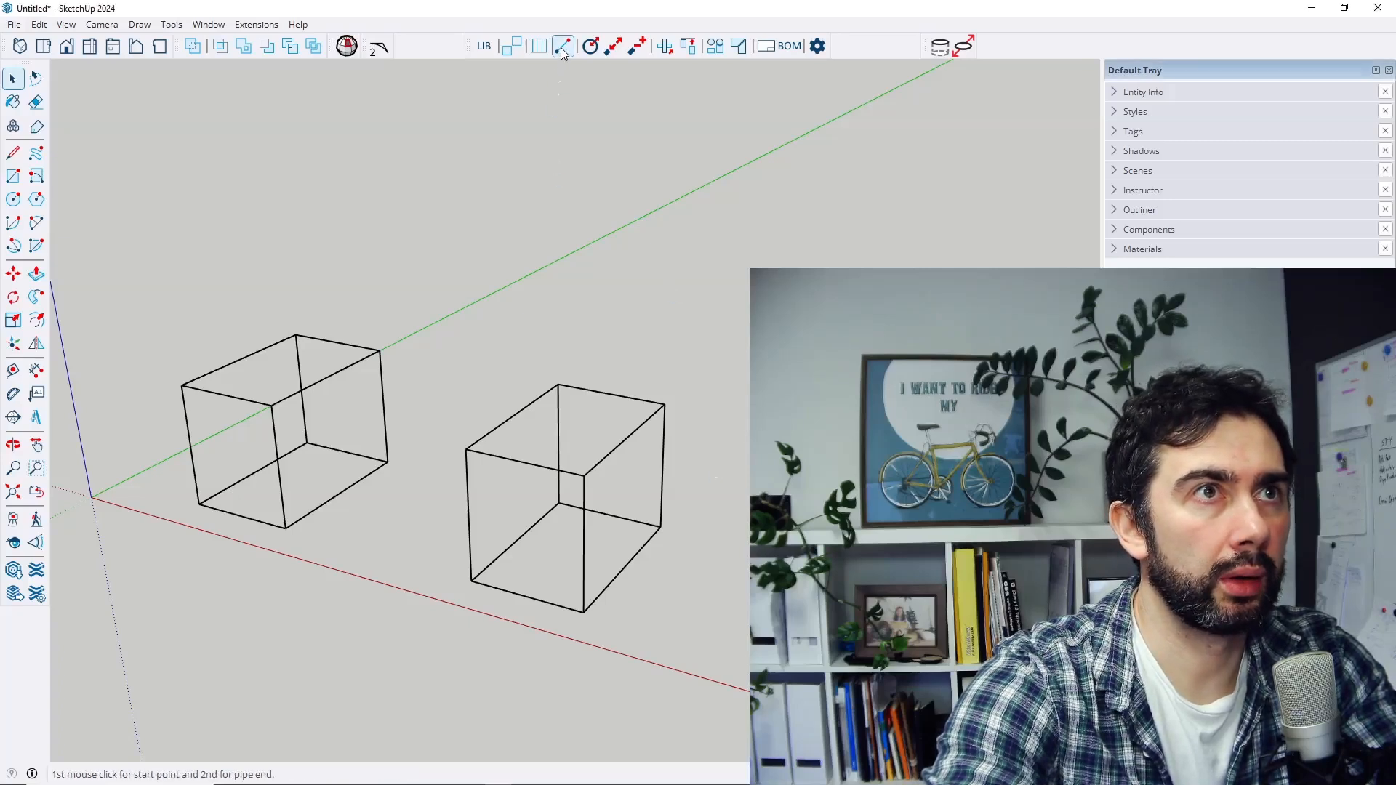
{"action": "left_click", "coordinate": [563, 45]}
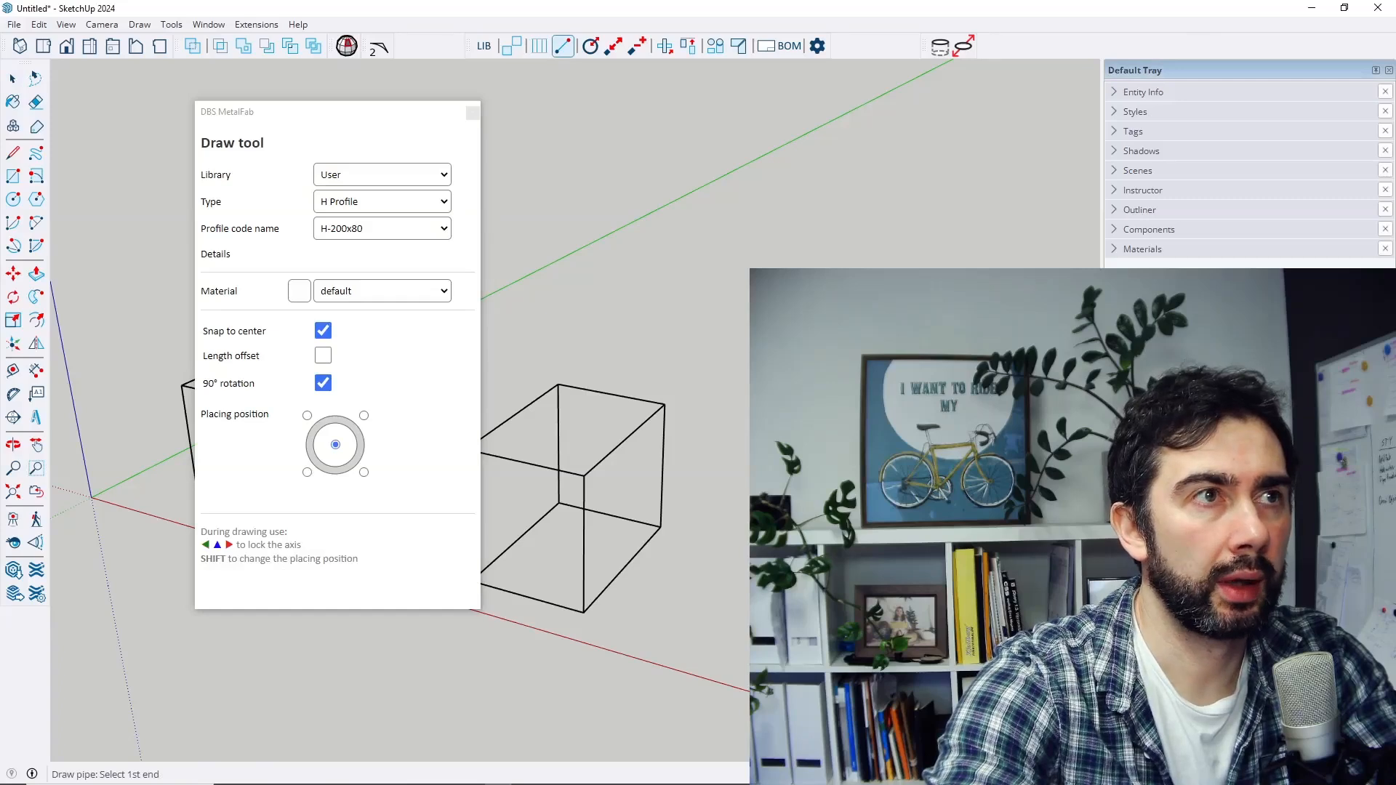
{"action": "mouse_move", "coordinate": [721, 593]}
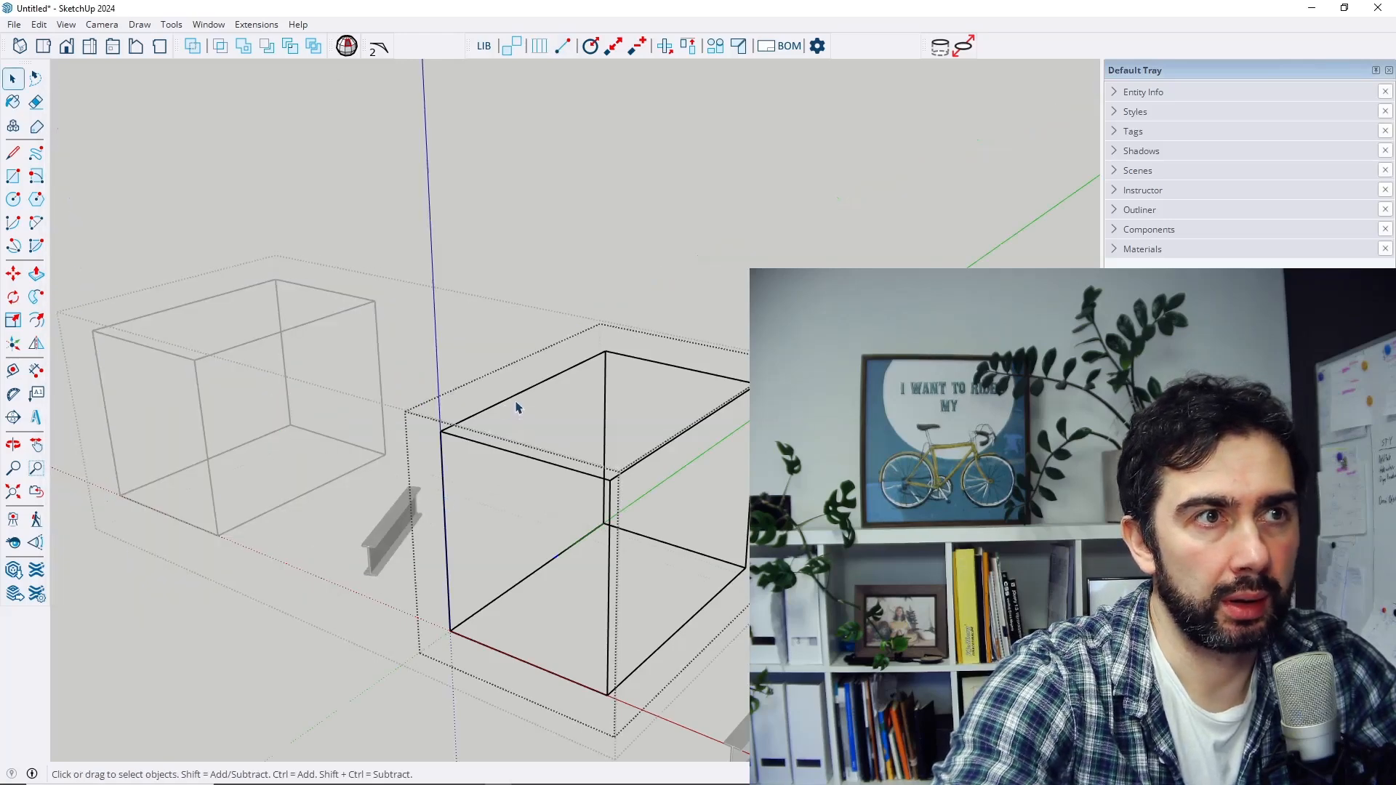
Step: Place a beam on the right box's top edge, generate H profiles along its edges, then clear them
{"action": "left_click", "coordinate": [562, 45]}
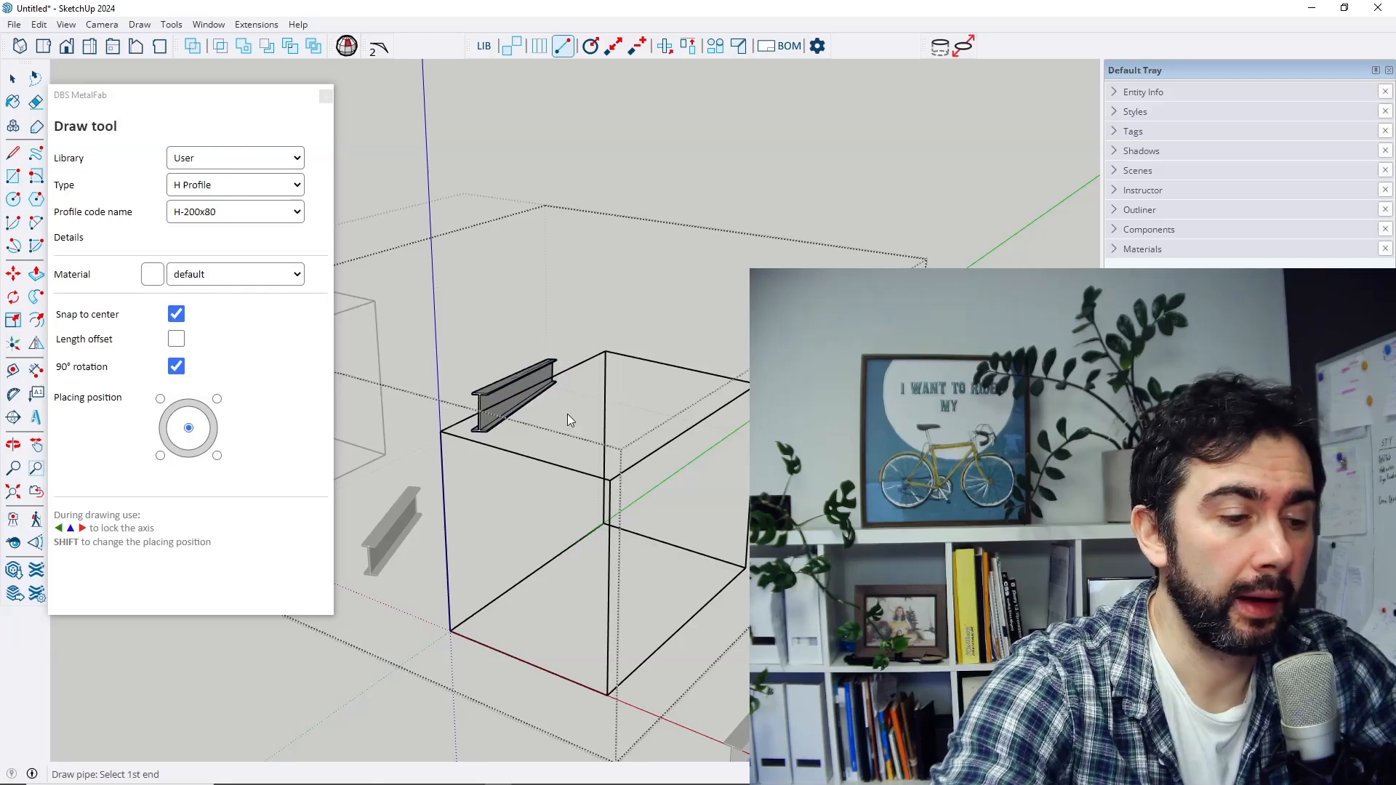
{"action": "left_click", "coordinate": [541, 383]}
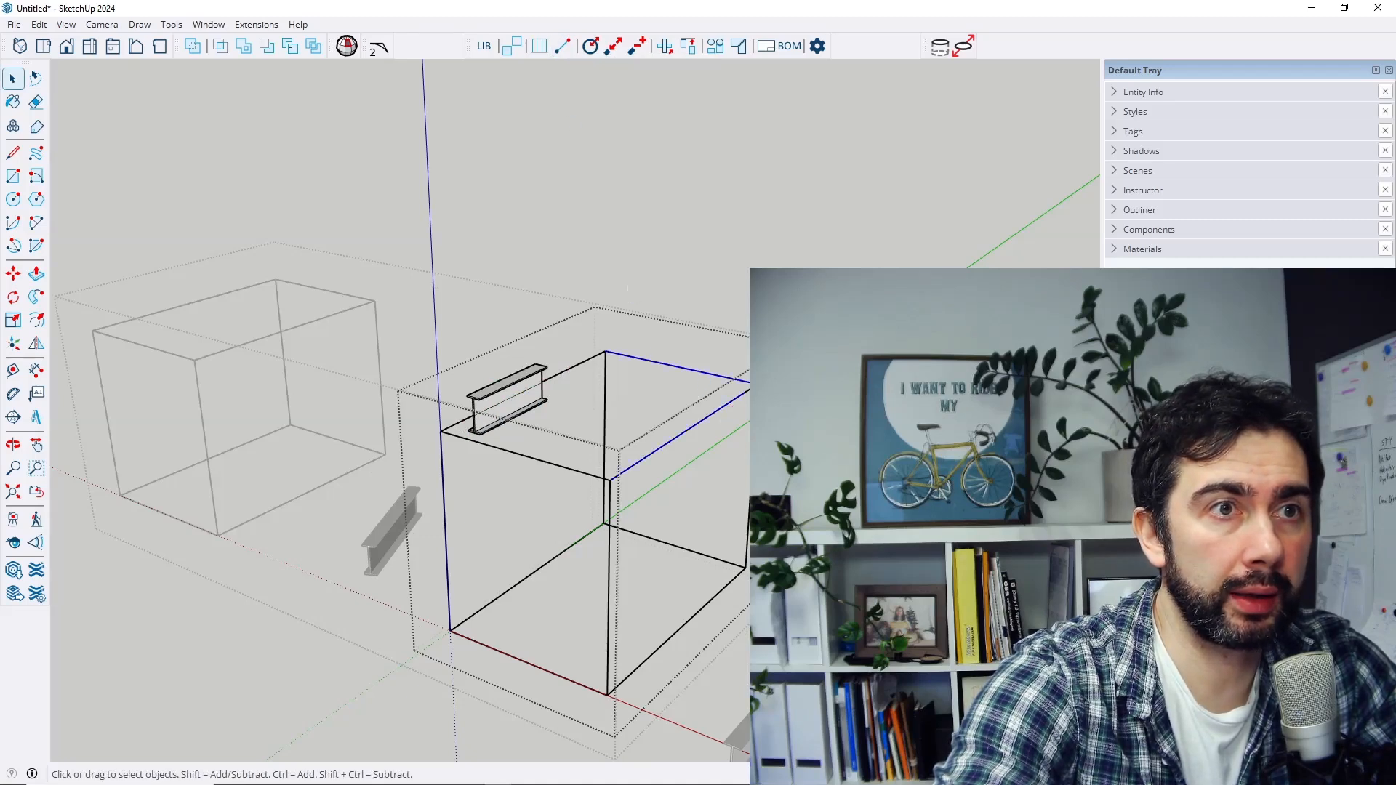
{"action": "mouse_move", "coordinate": [684, 189]}
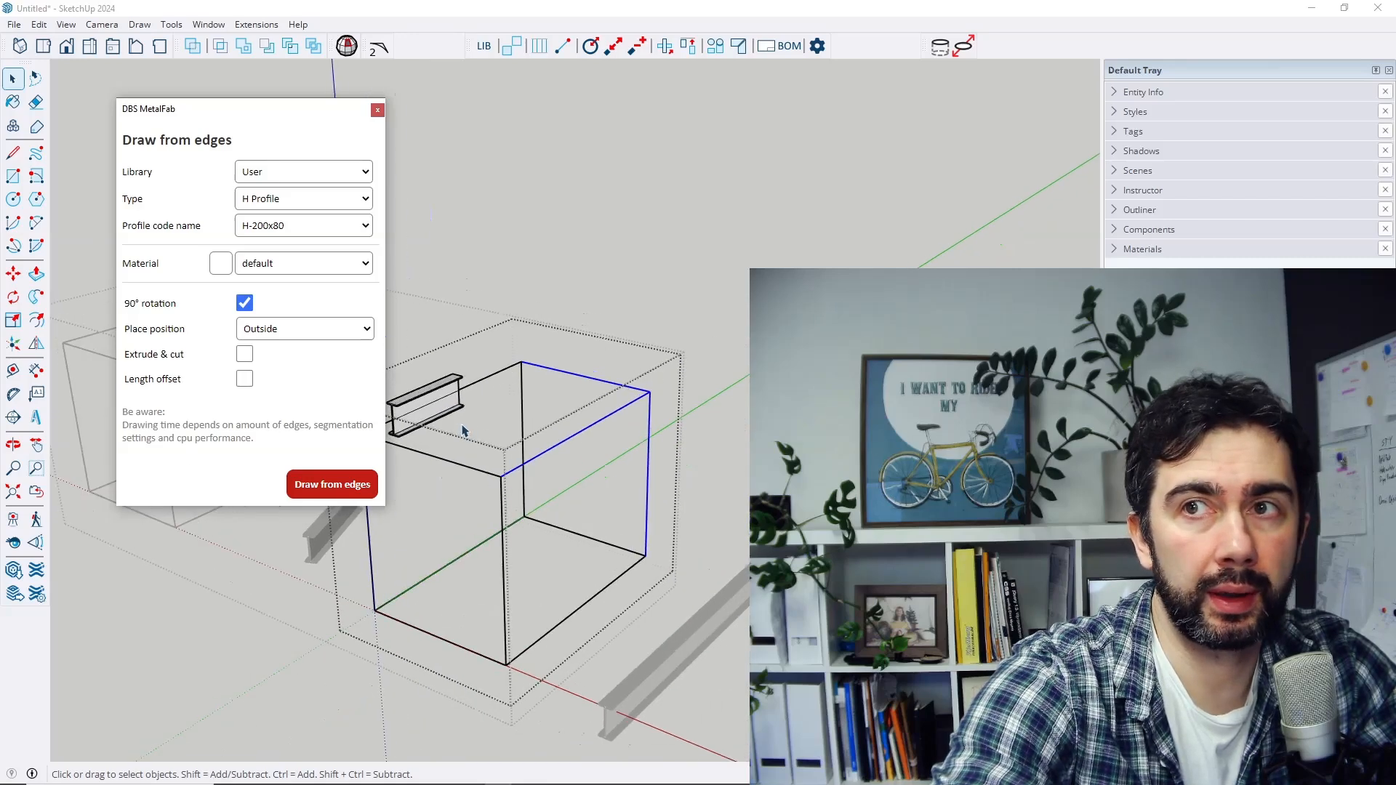
{"action": "mouse_move", "coordinate": [582, 452]}
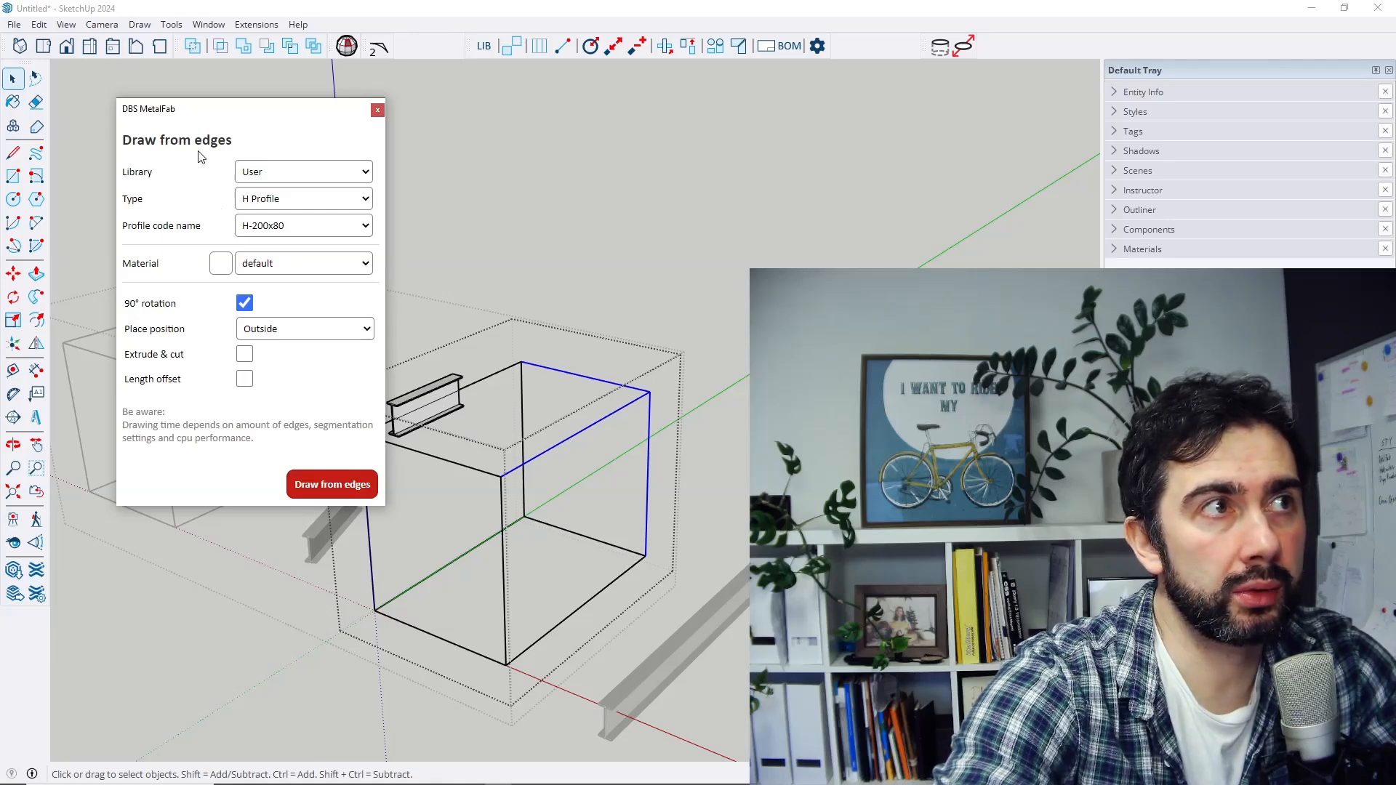
{"action": "left_click", "coordinate": [332, 483]}
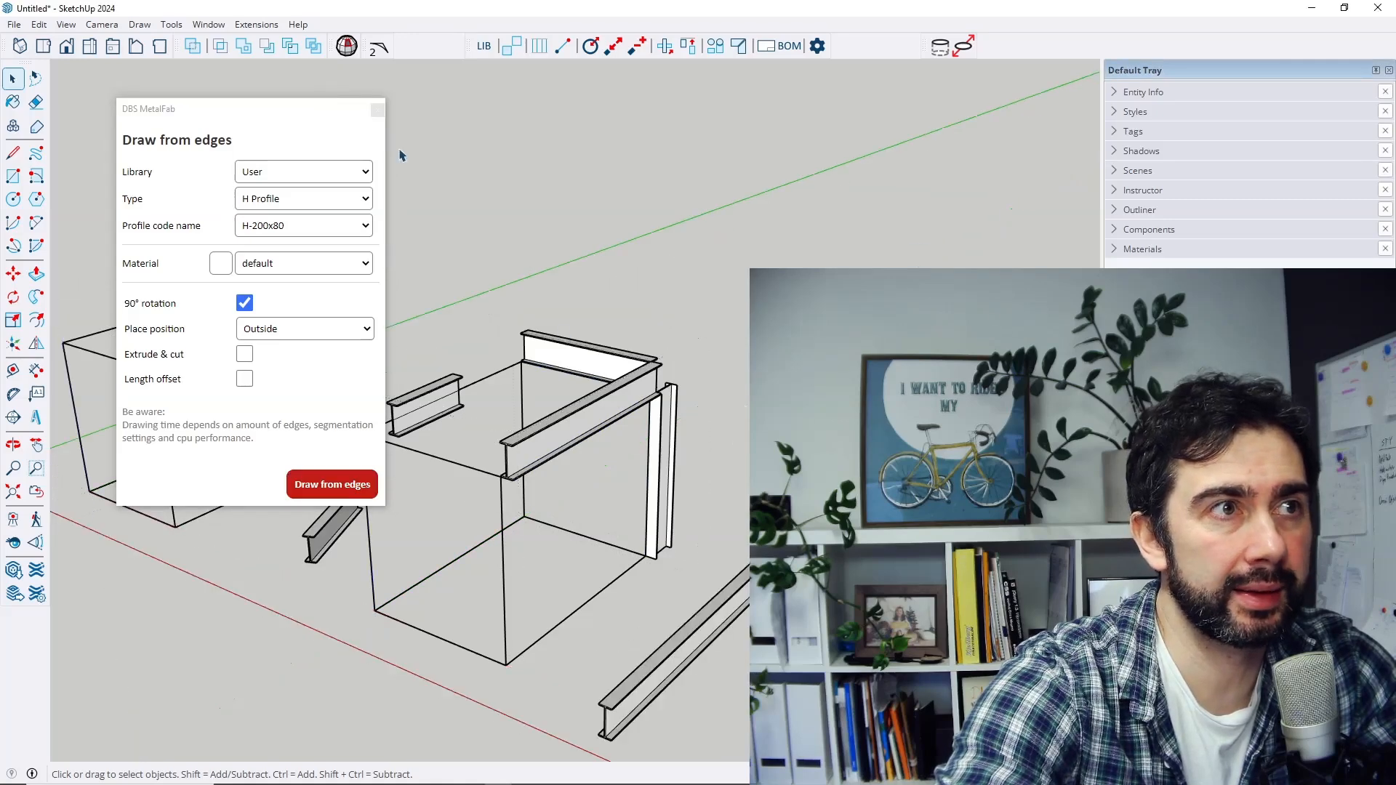
{"action": "left_click", "coordinate": [332, 484]}
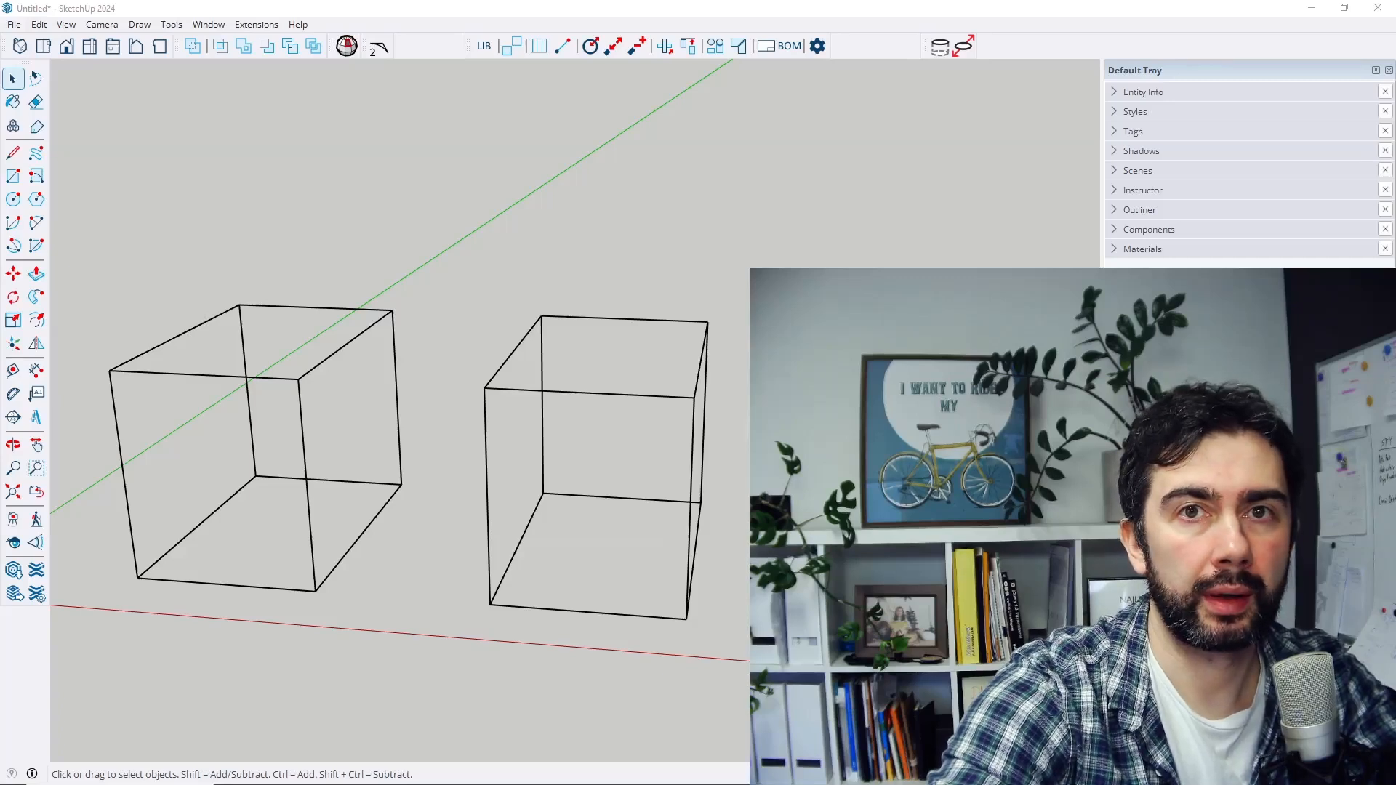
{"action": "mouse_move", "coordinate": [150, 335]}
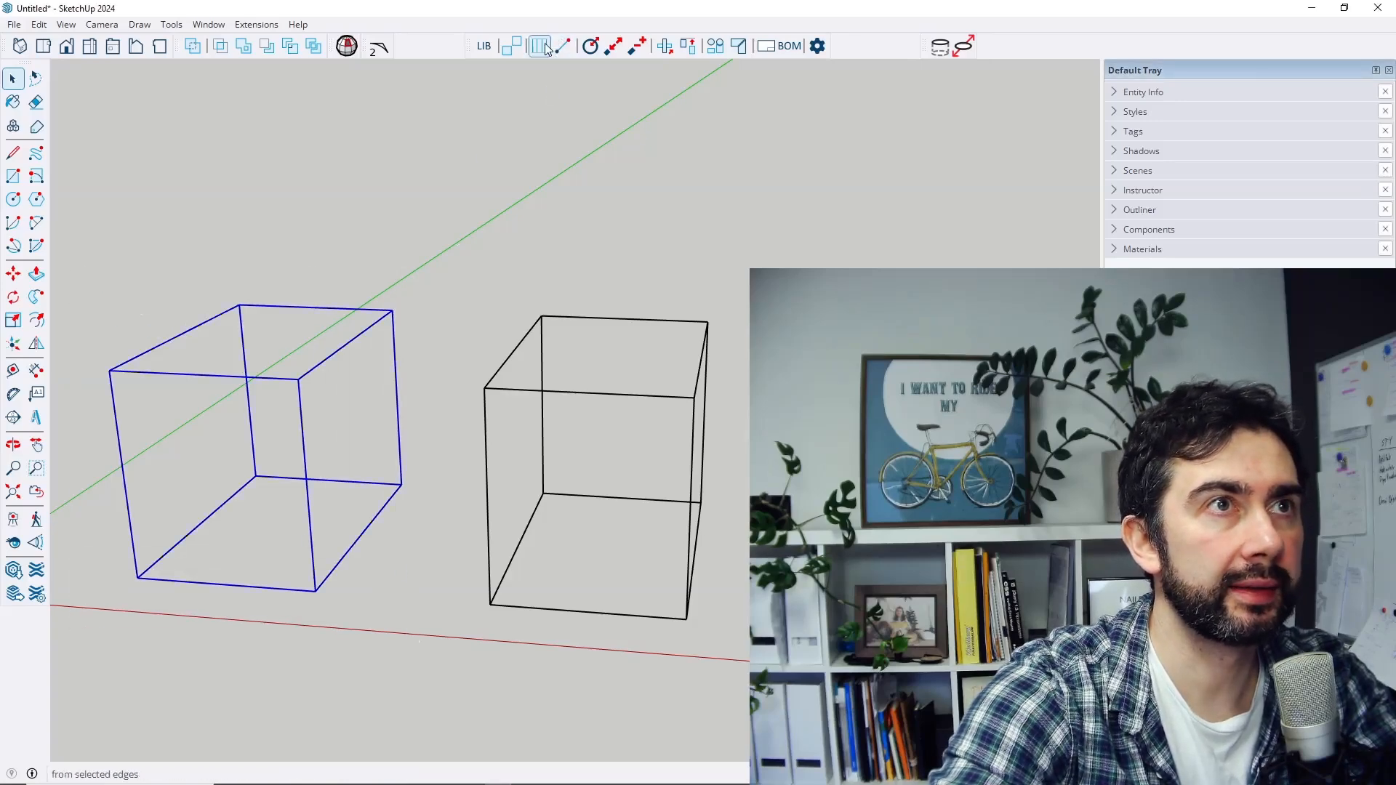
Step: Set Draw from edges to H-200x80 with Center placement and a -100 mm length offset
{"action": "left_click", "coordinate": [539, 45]}
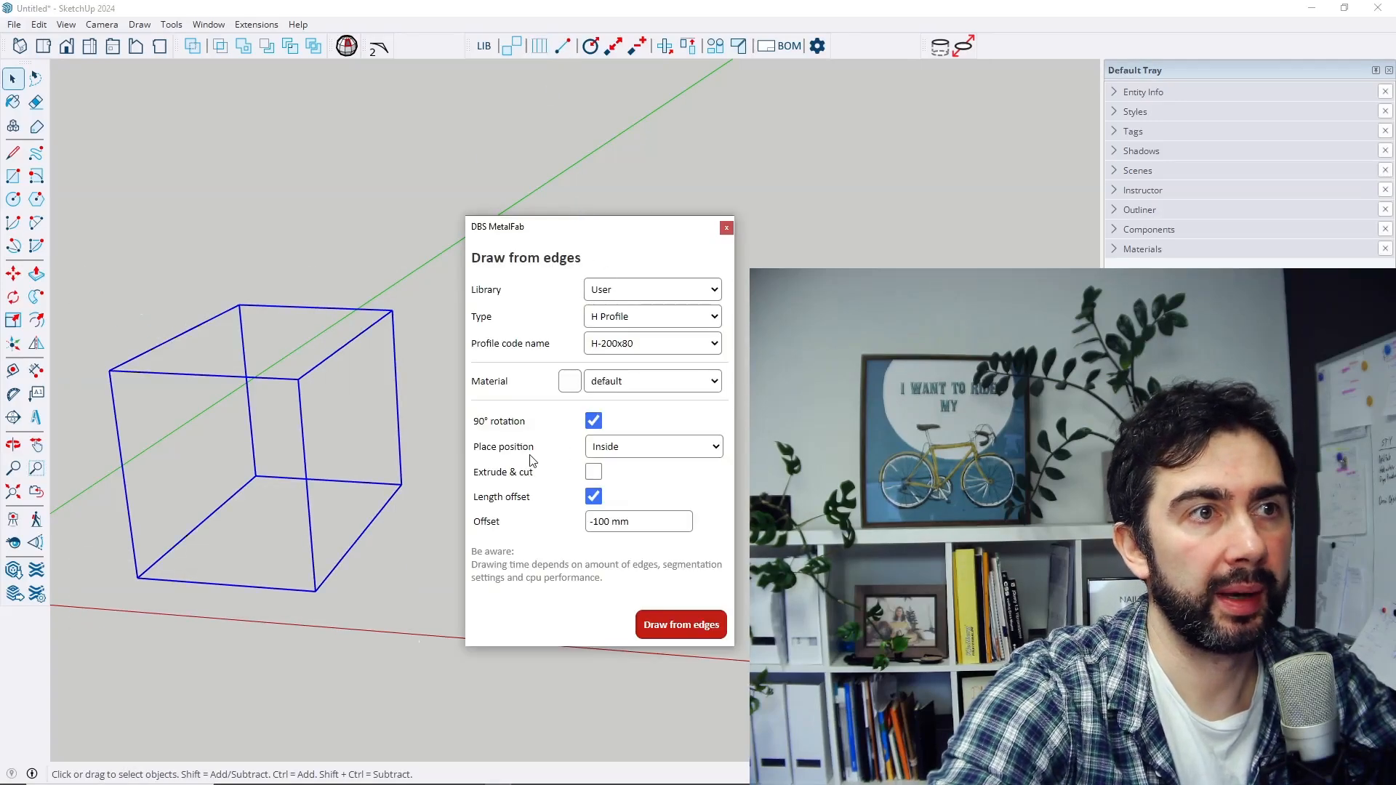
{"action": "mouse_move", "coordinate": [518, 404]}
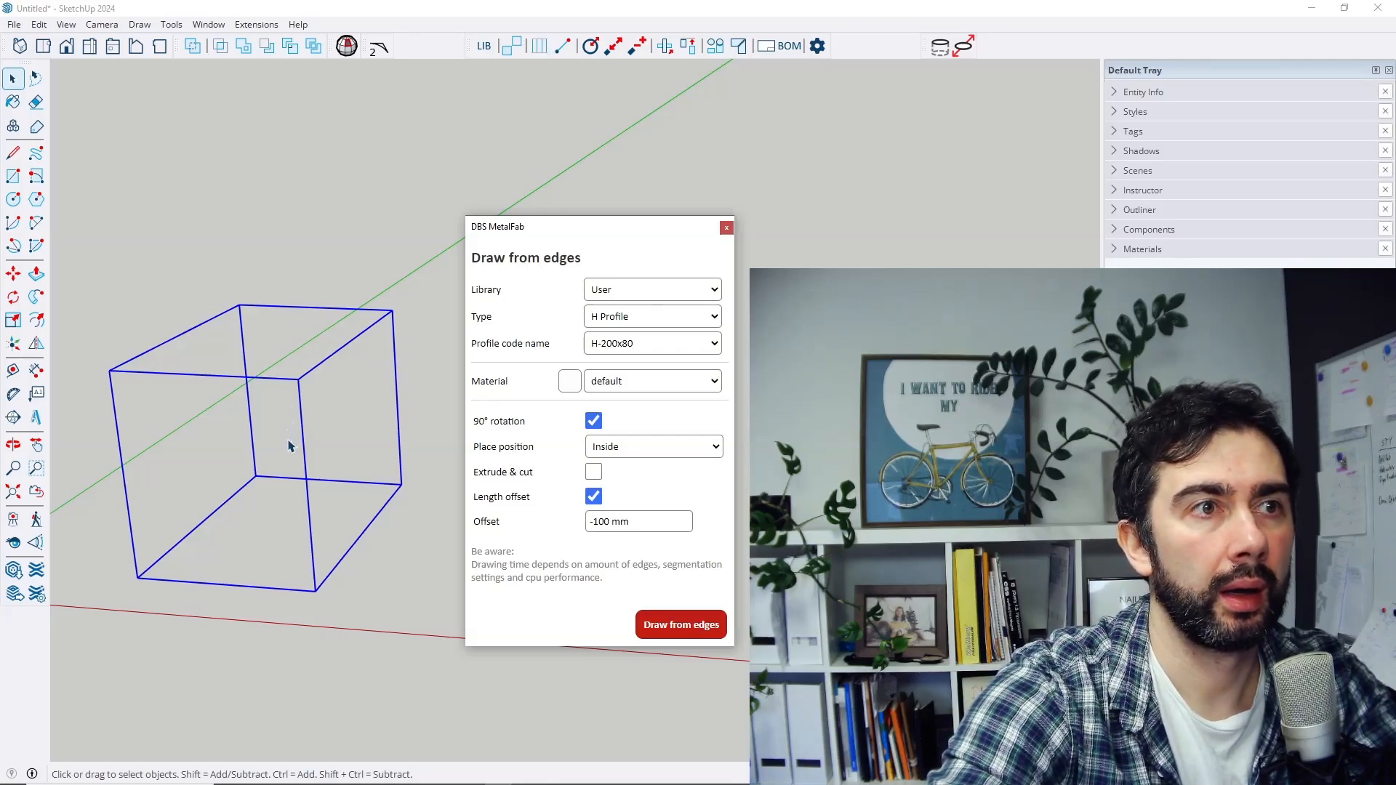
{"action": "mouse_move", "coordinate": [323, 471]}
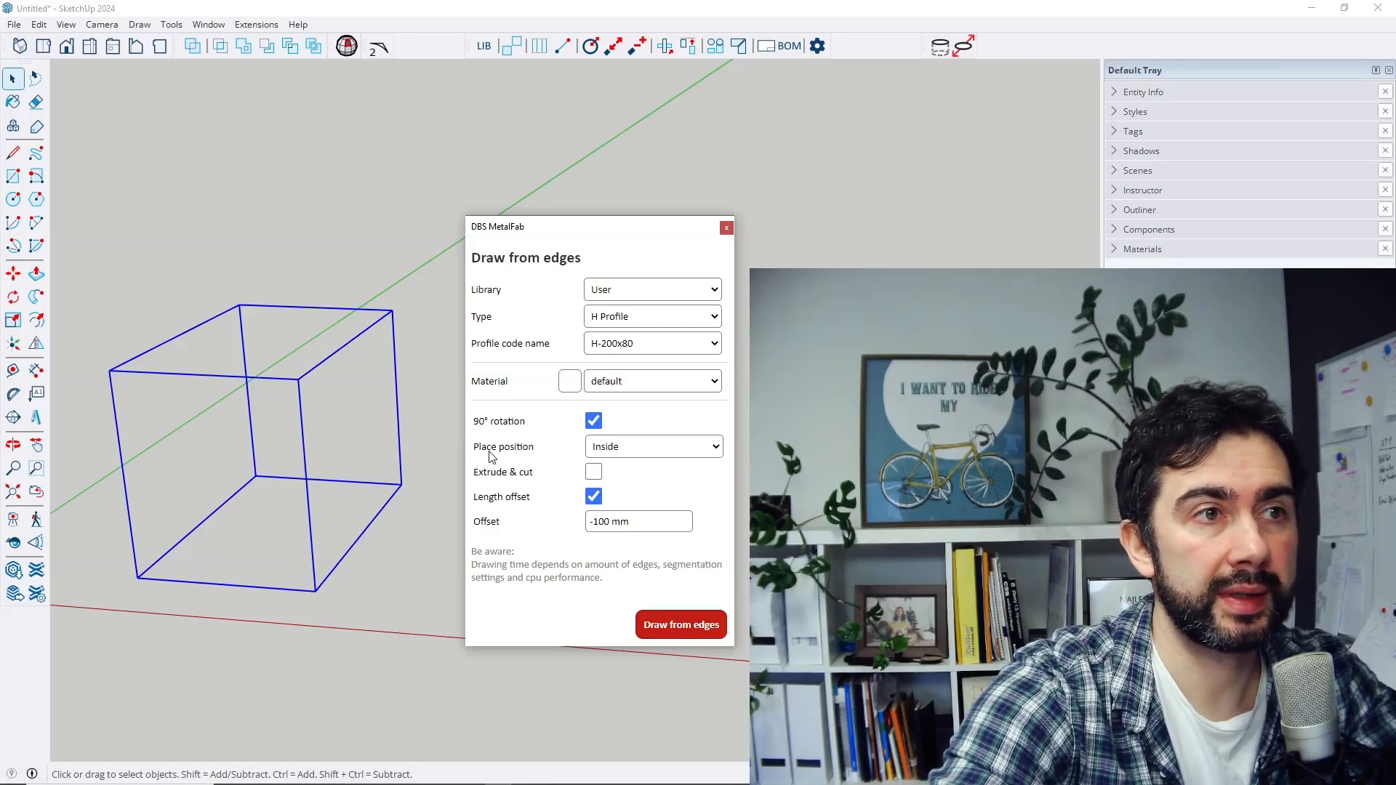
{"action": "mouse_move", "coordinate": [546, 456]}
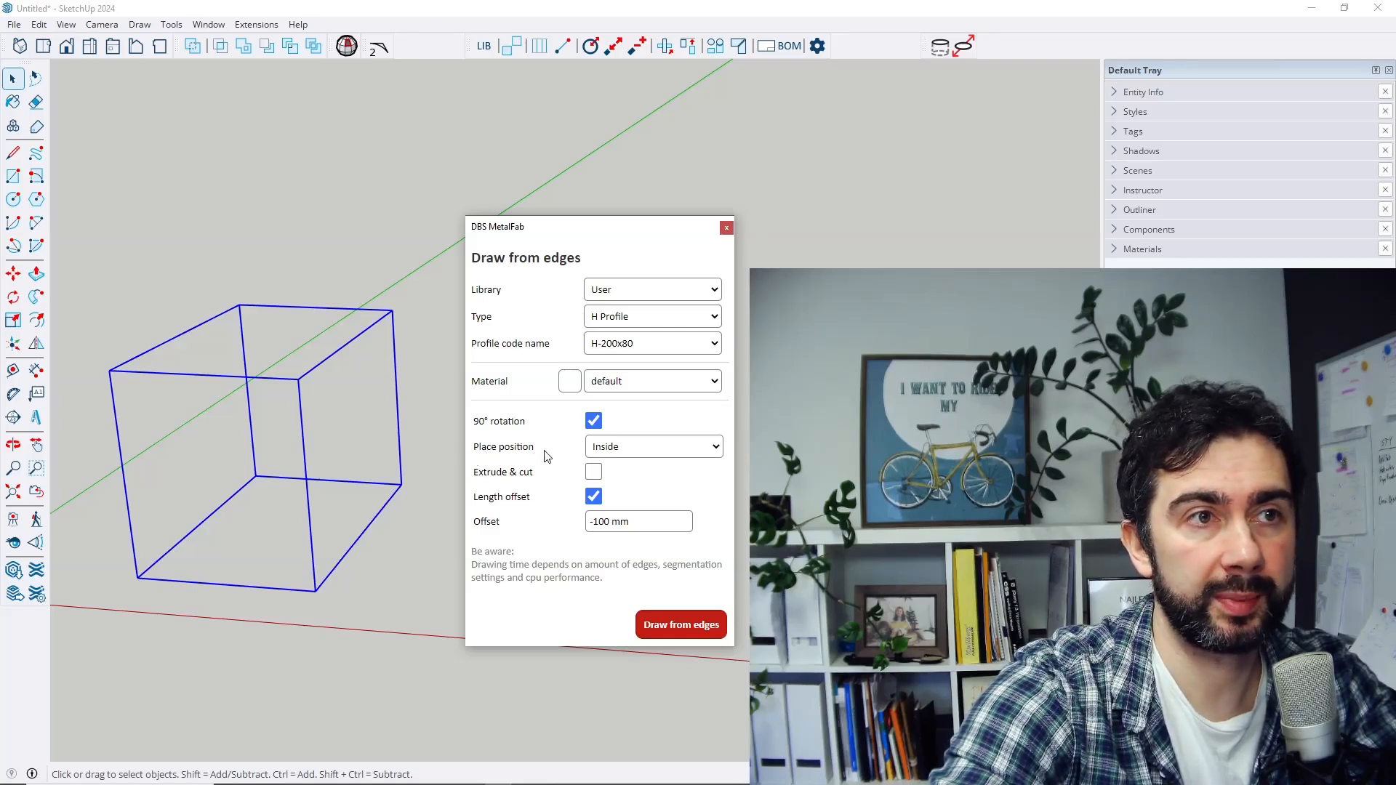
{"action": "left_click", "coordinate": [653, 447]}
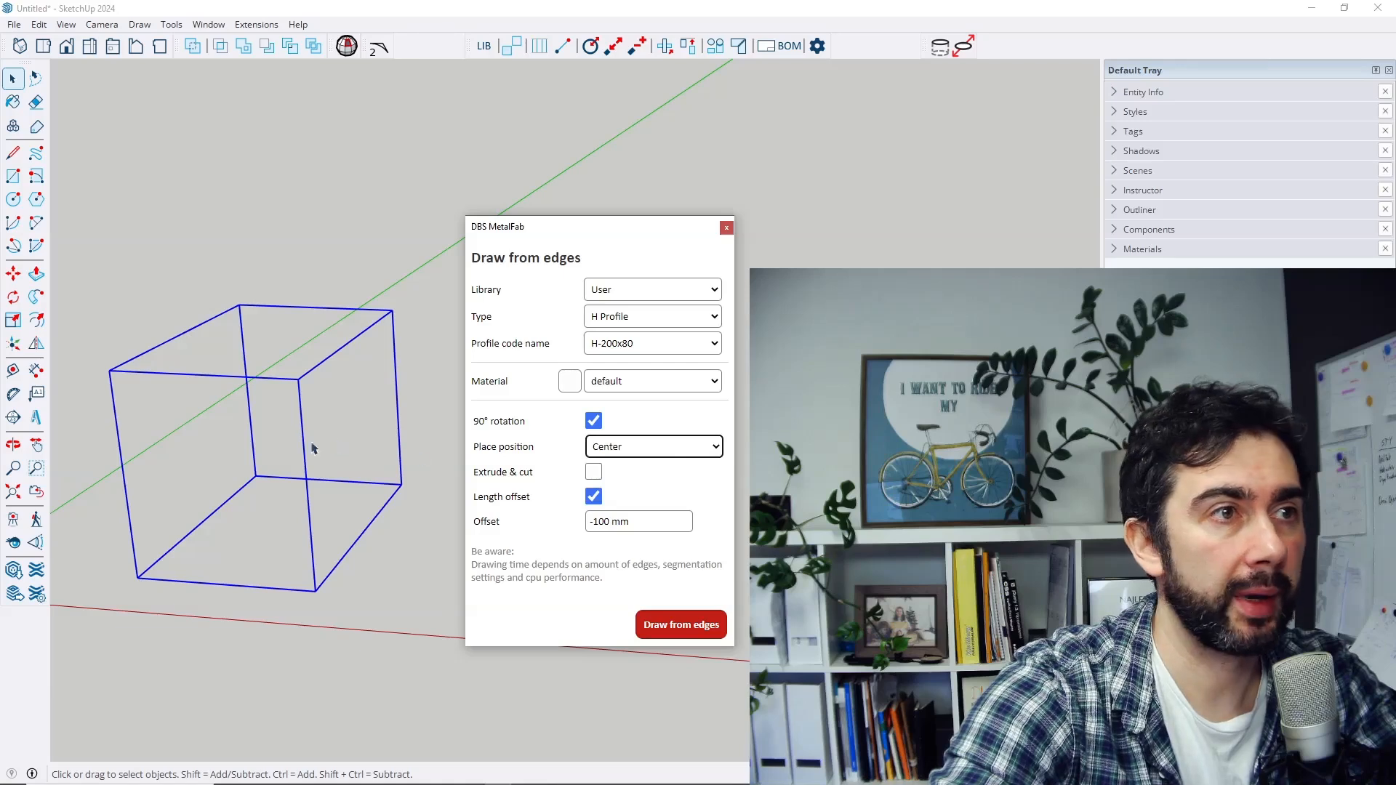
{"action": "mouse_move", "coordinate": [503, 456]}
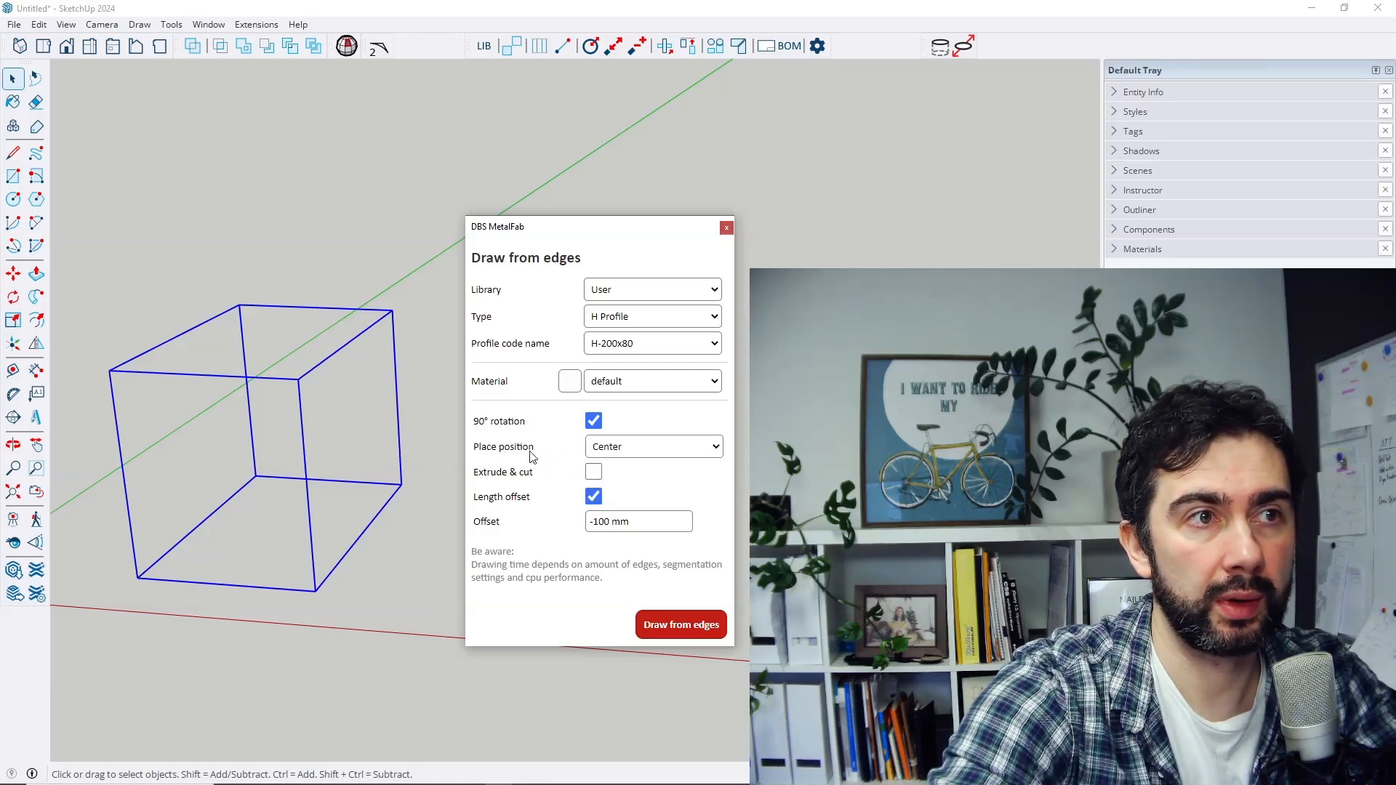
{"action": "mouse_move", "coordinate": [352, 512]}
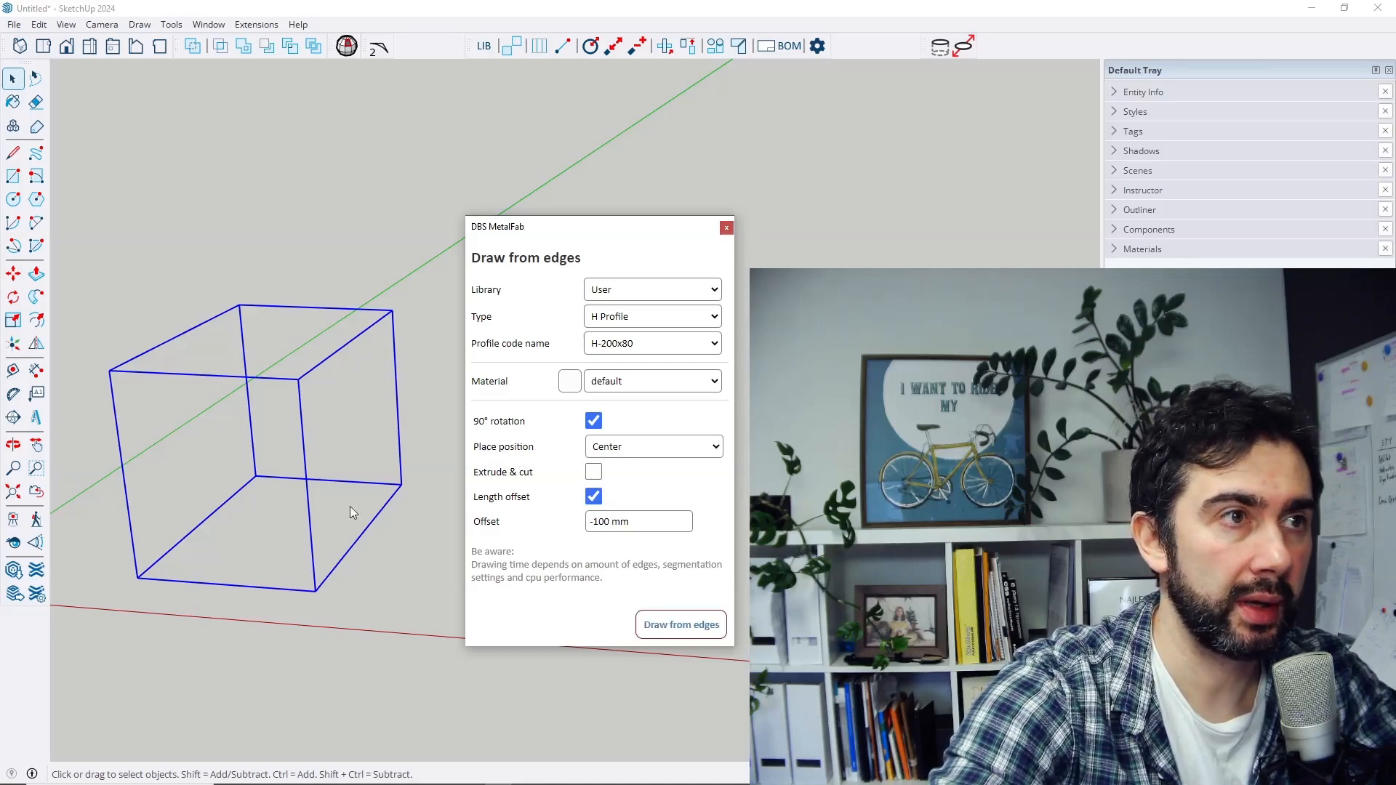
Step: Generate centred H-200x80 profiles along every edge of the left box
{"action": "left_click", "coordinate": [681, 624]}
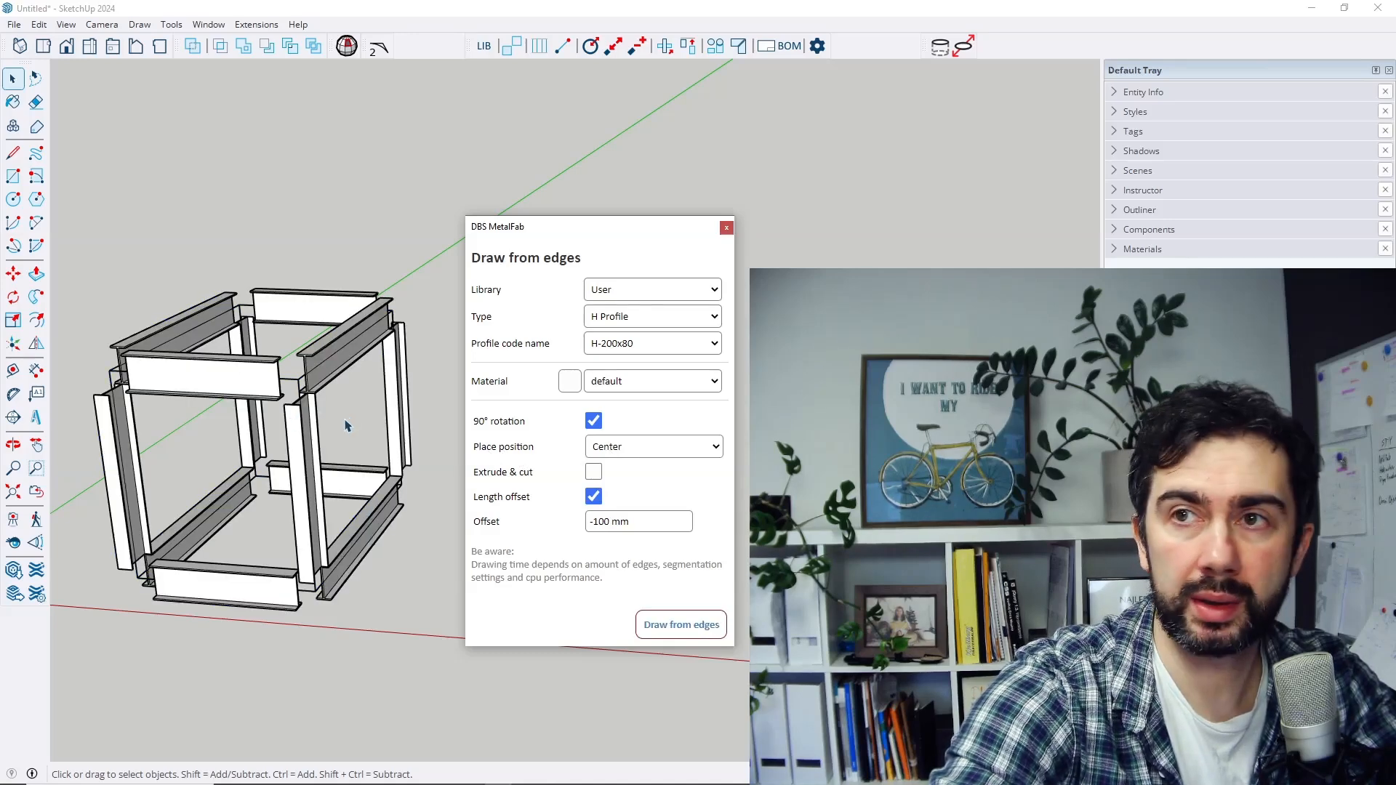
{"action": "mouse_move", "coordinate": [356, 431]}
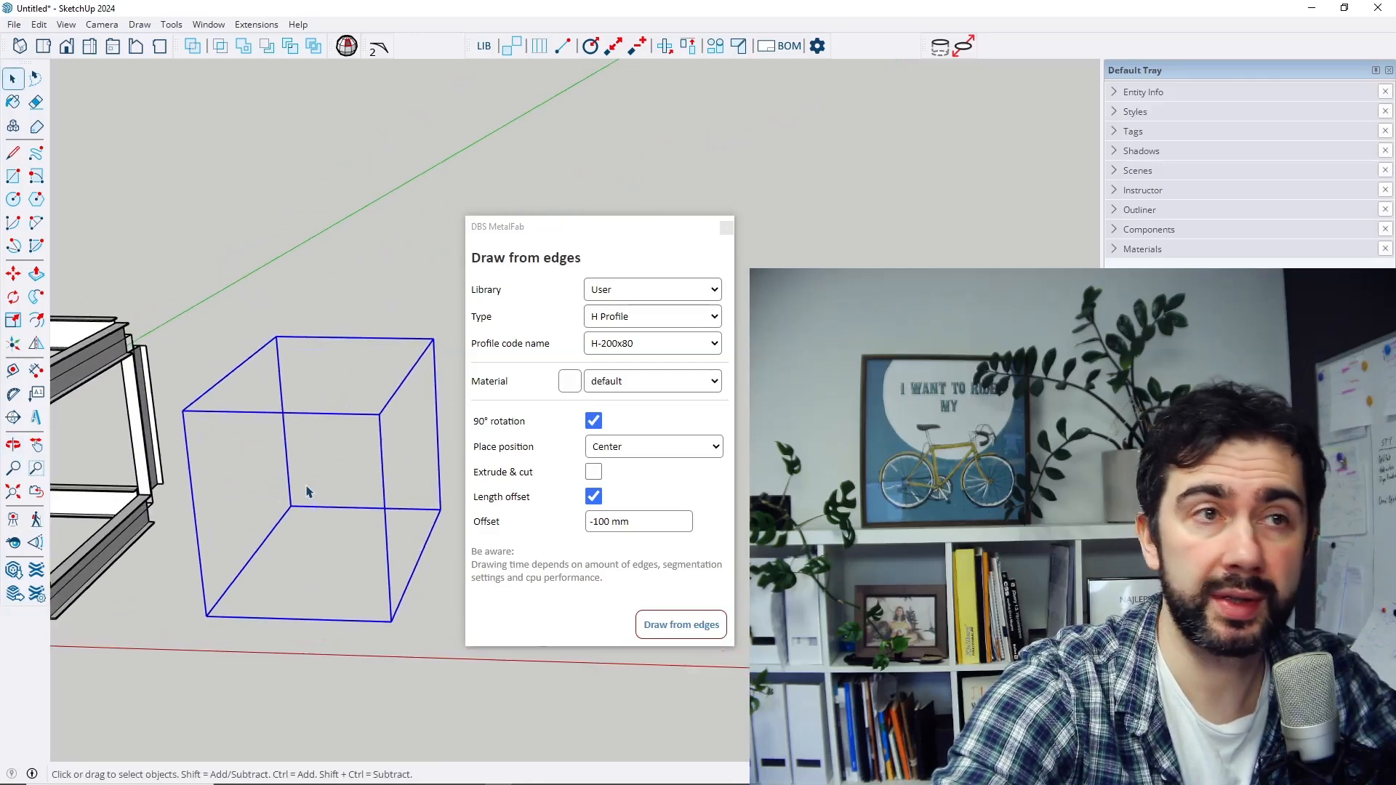
Step: Change the Place position for drawing from edges to Outside
{"action": "left_click", "coordinate": [653, 446]}
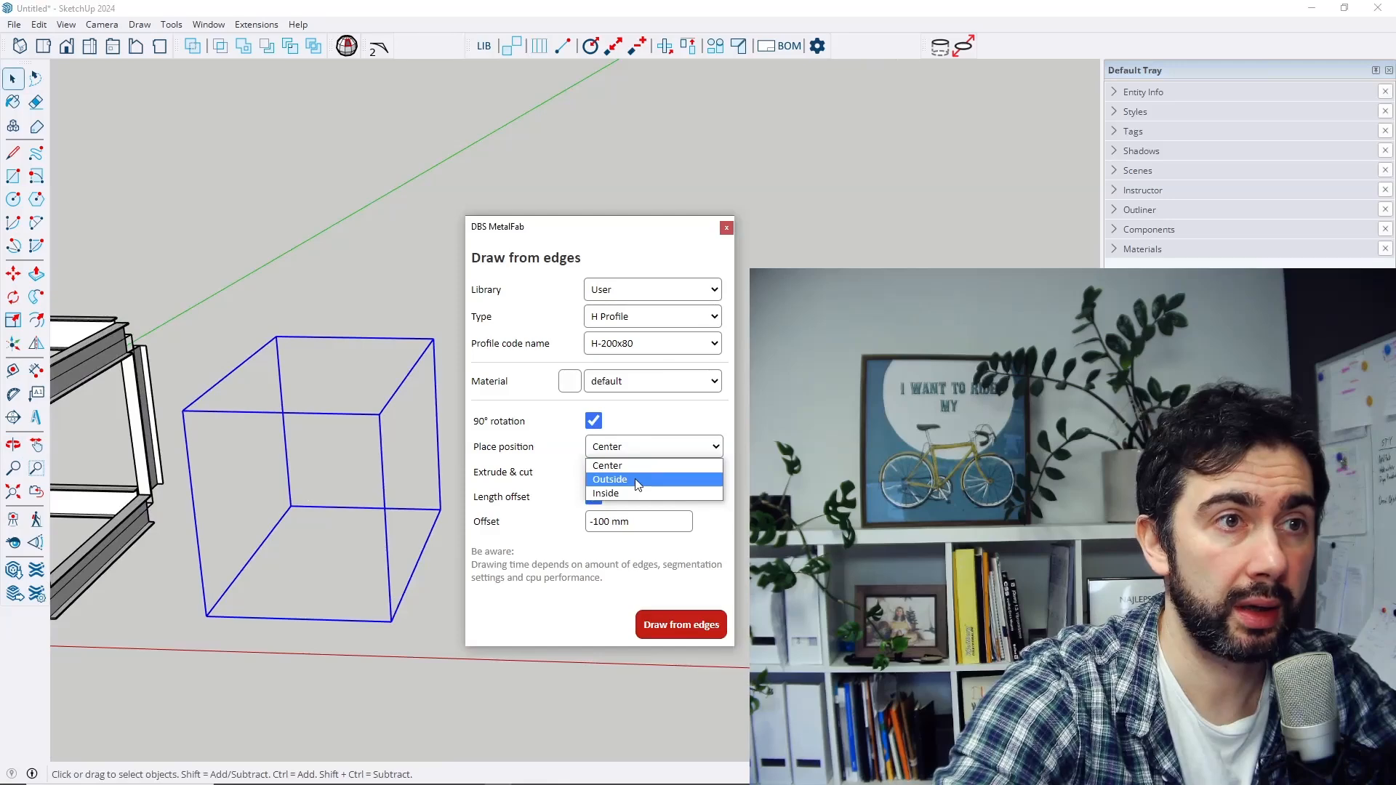
{"action": "left_click", "coordinate": [610, 478]}
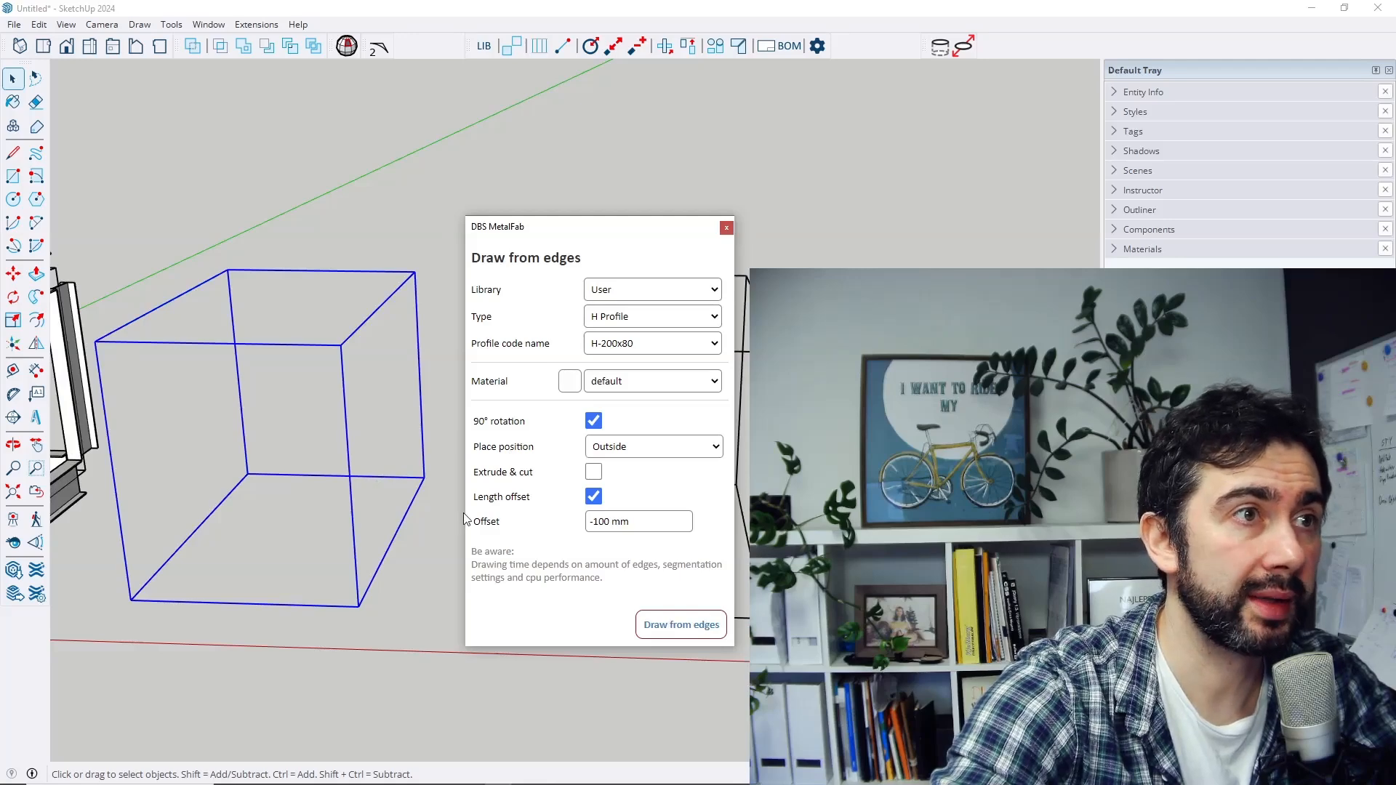
{"action": "left_click", "coordinate": [679, 624]}
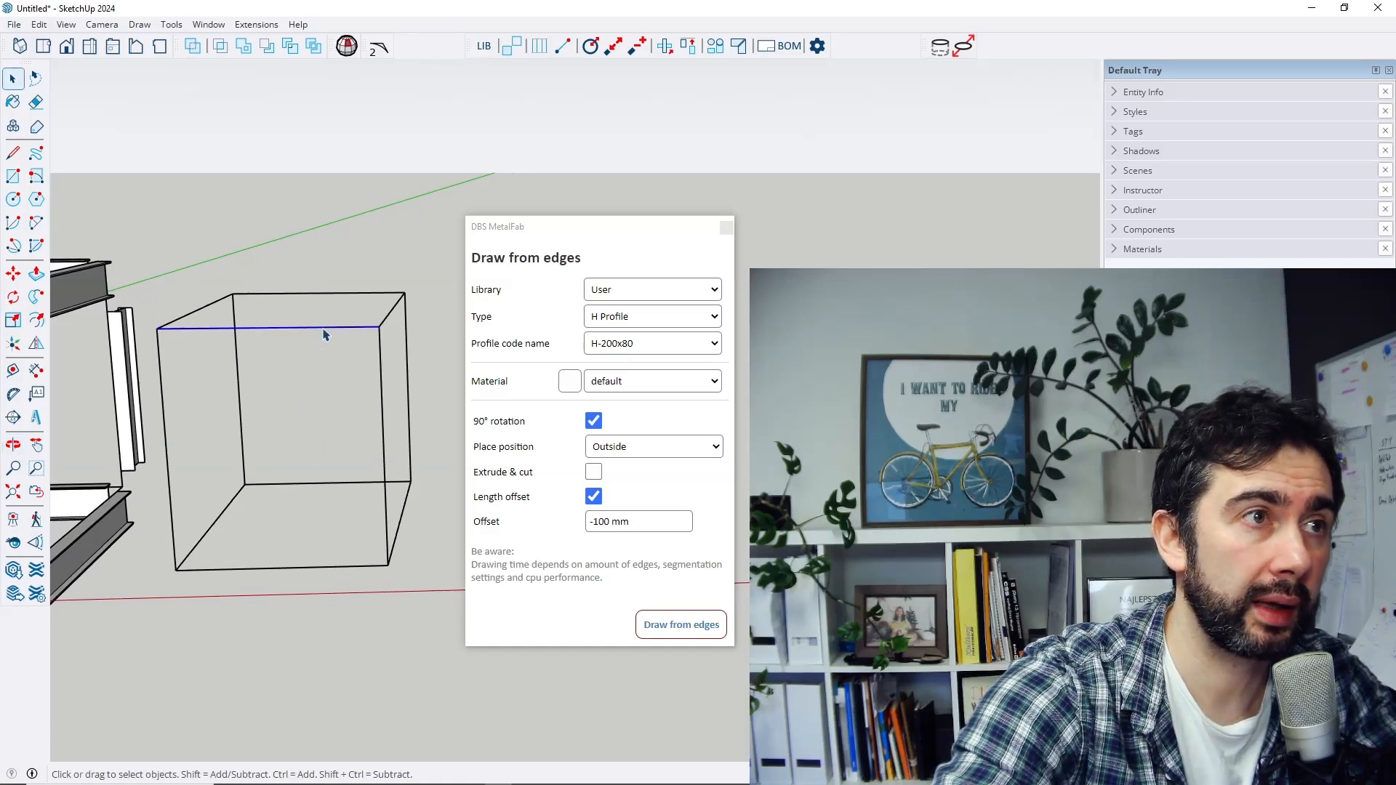
Step: Switch placement to Inside and frame the right box with shortened H-200x80 profiles
{"action": "left_click", "coordinate": [653, 446]}
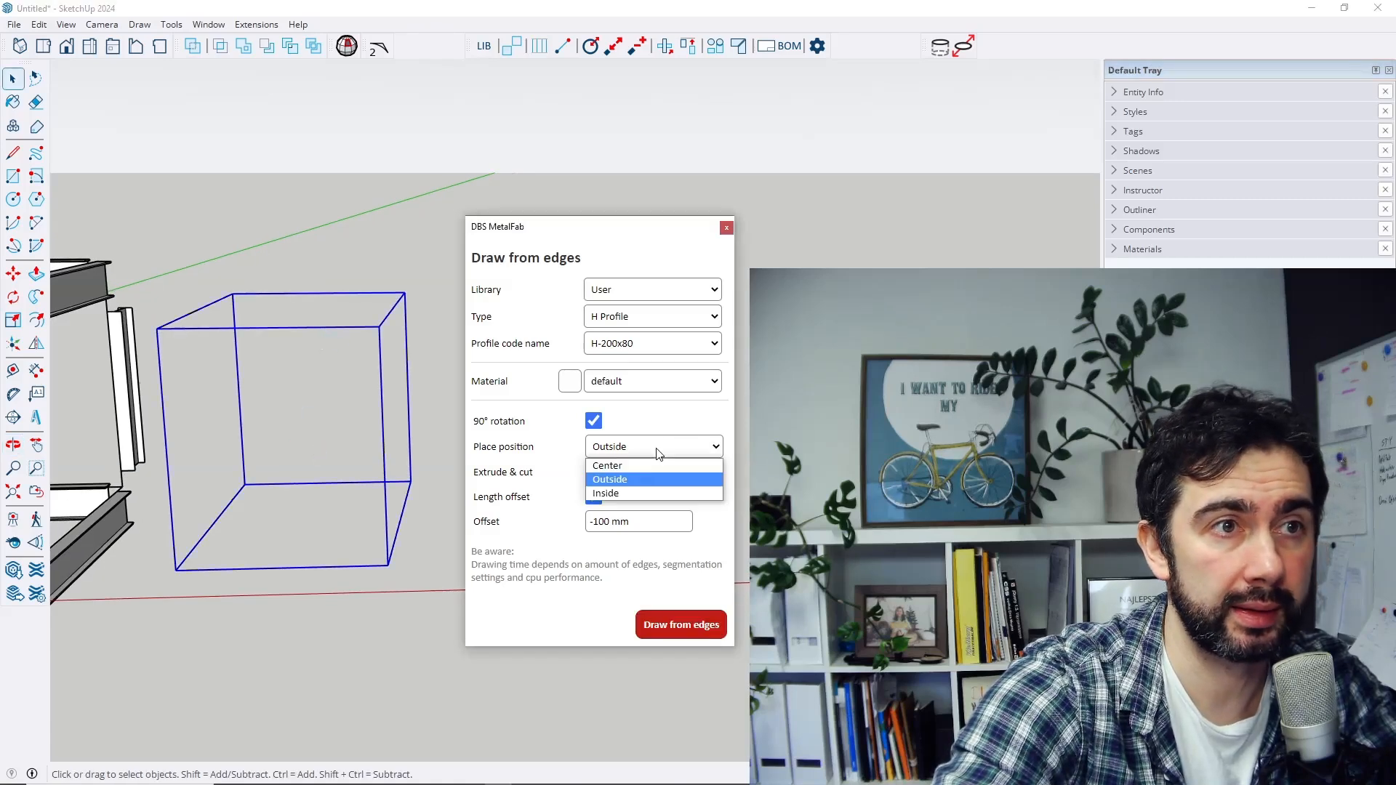
{"action": "left_click", "coordinate": [605, 493]}
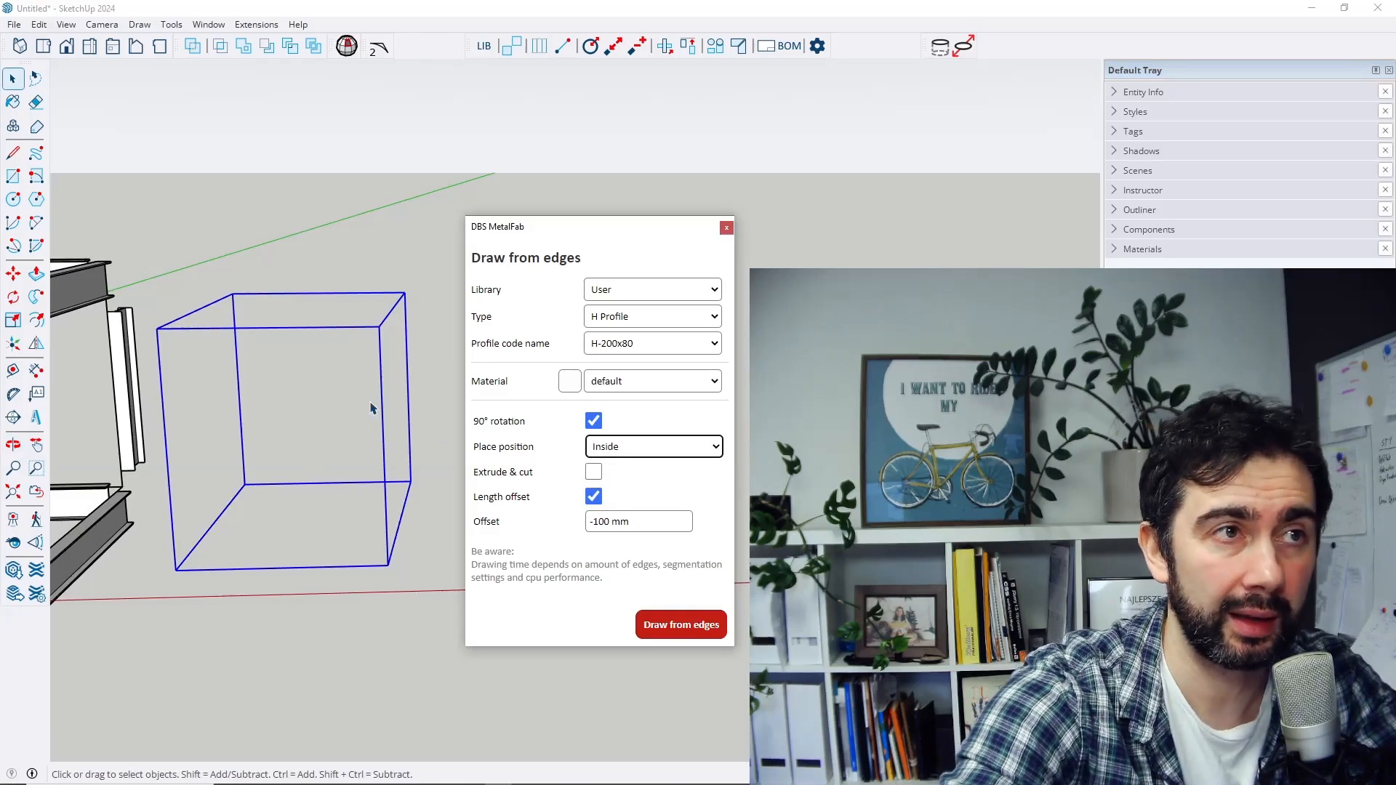
{"action": "mouse_move", "coordinate": [399, 392]}
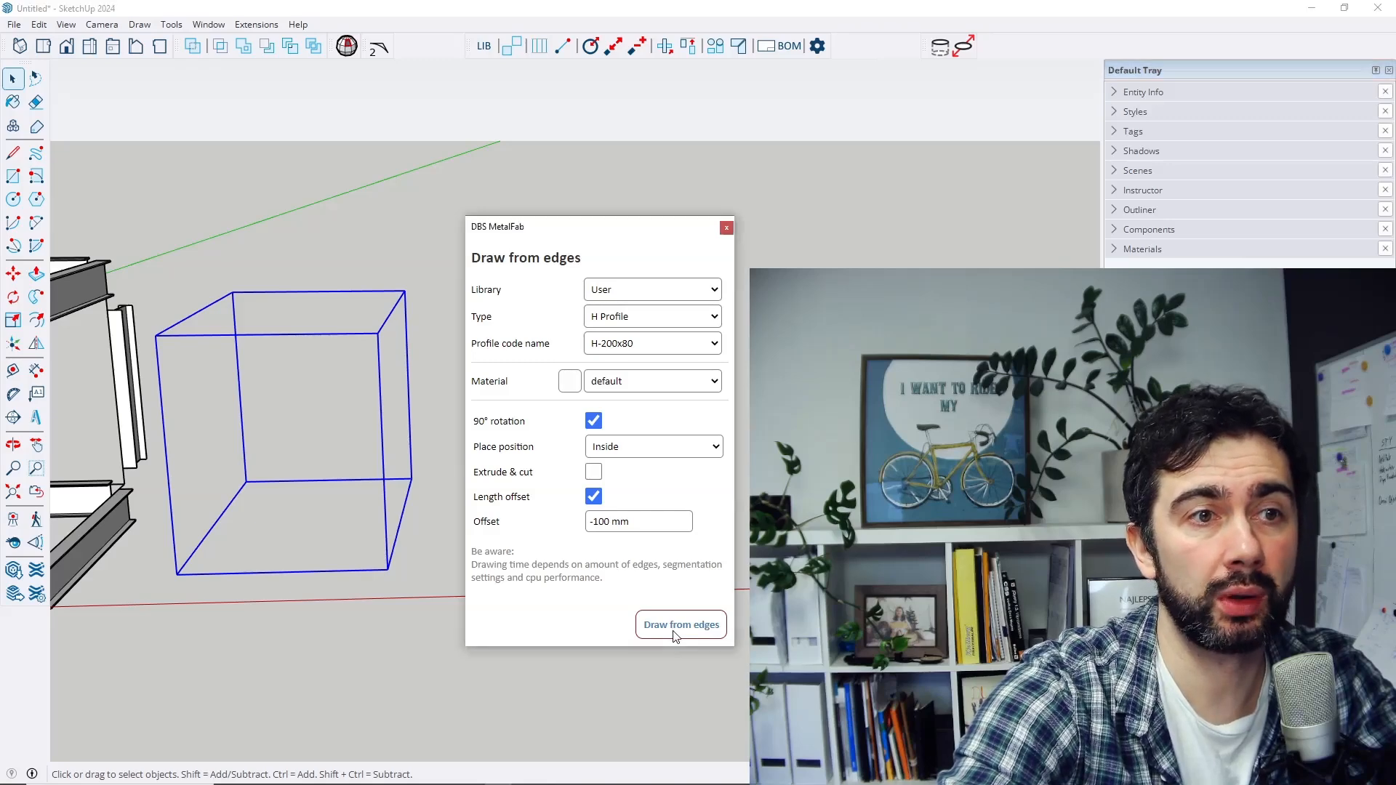
{"action": "left_click", "coordinate": [681, 624]}
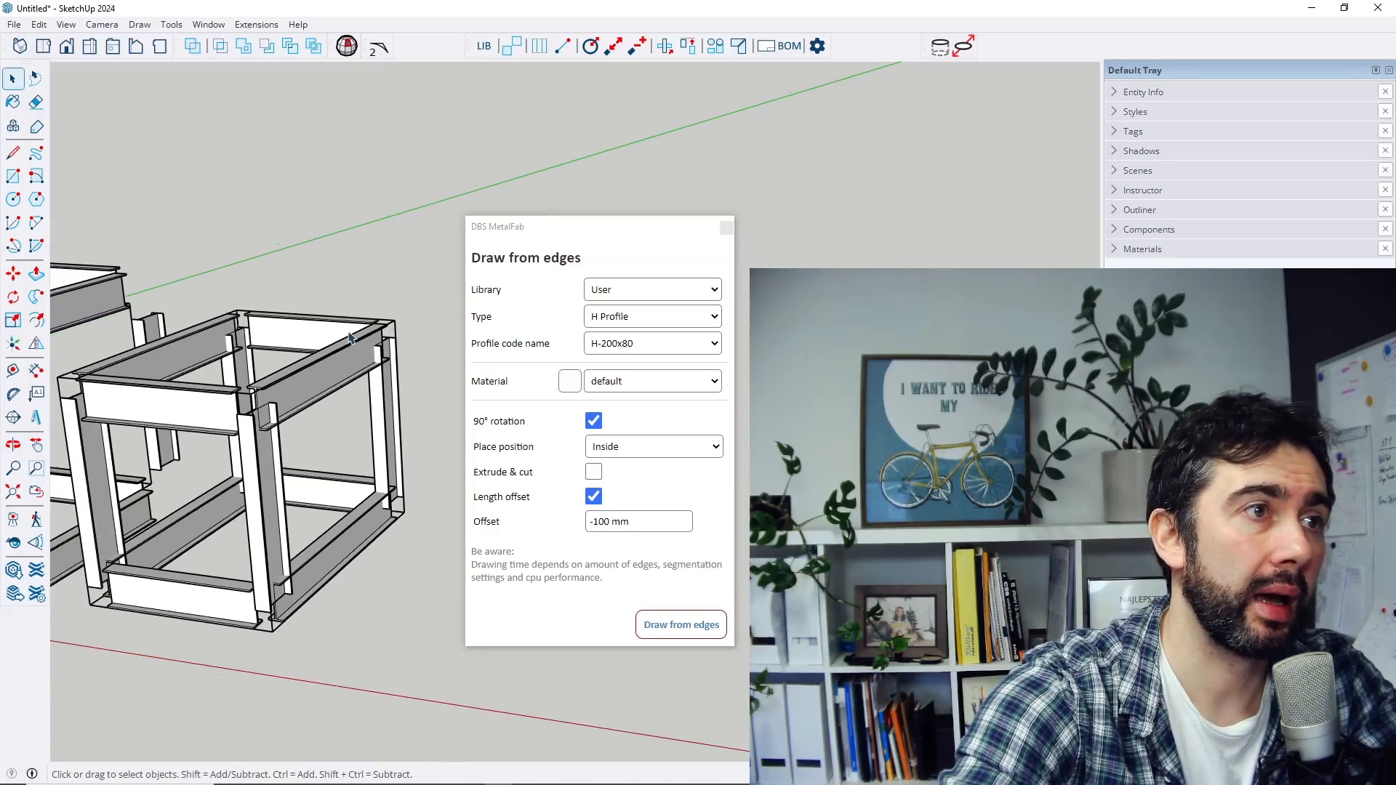
{"action": "mouse_move", "coordinate": [406, 407]}
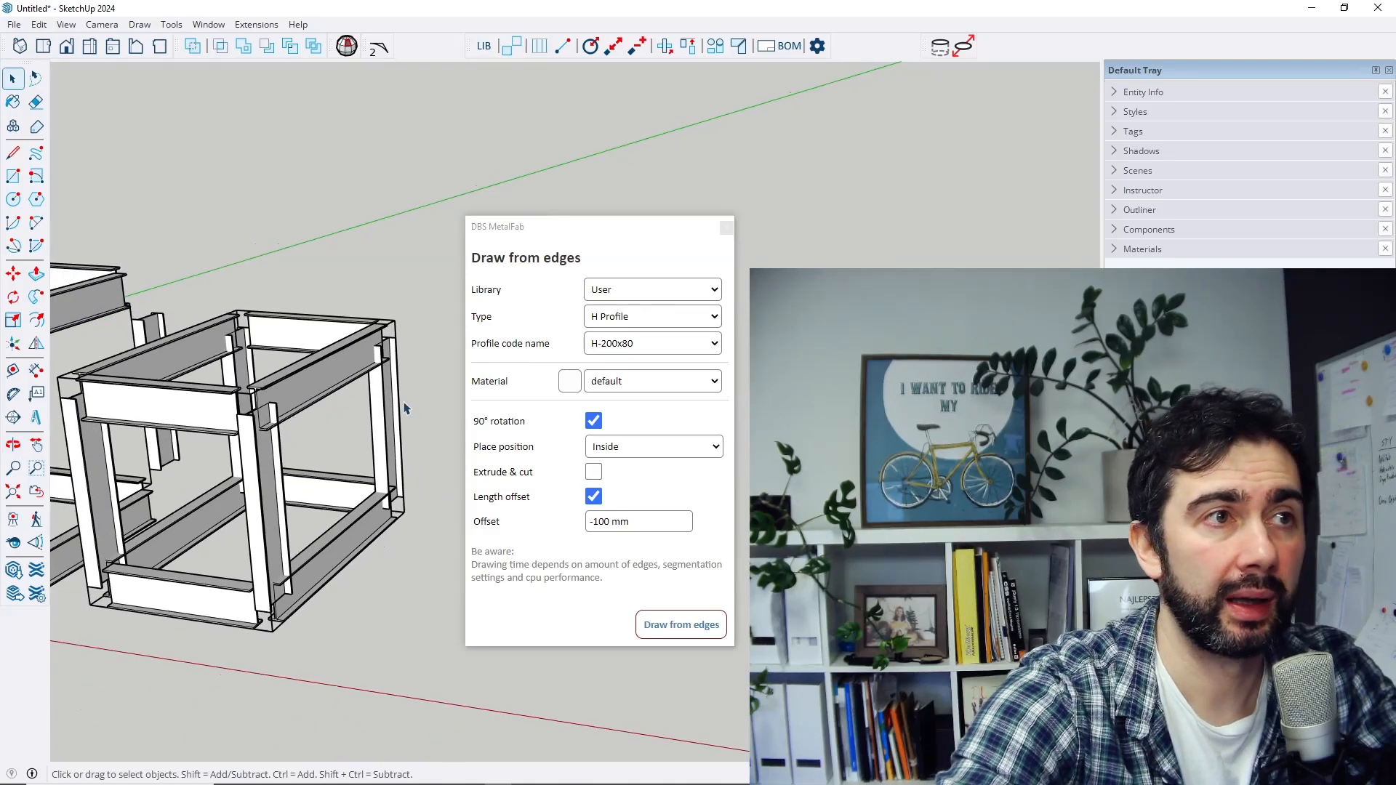
{"action": "mouse_move", "coordinate": [303, 493]}
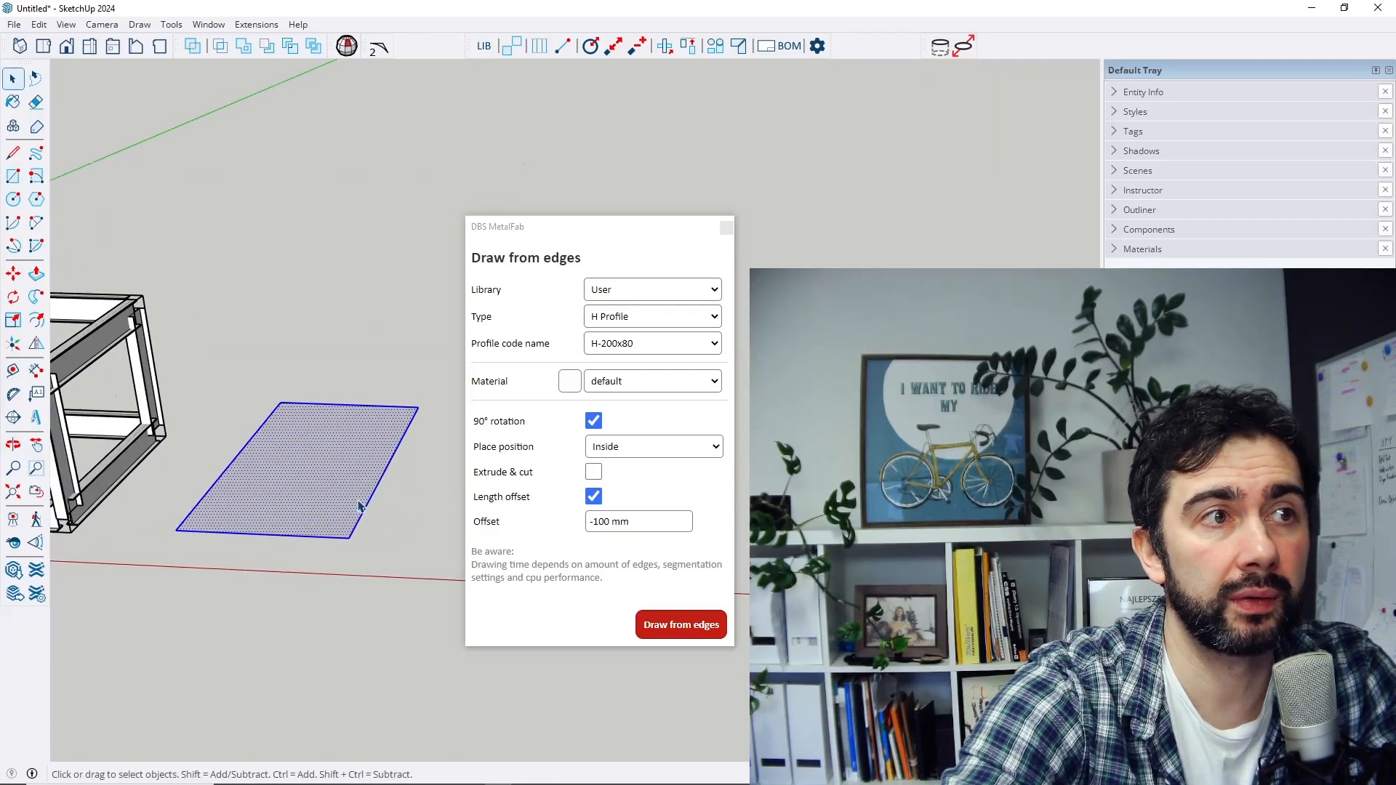
Step: Edge the flat rectangle with inside-placed, 90°-rotated H-200x80 profiles at -100 mm offset
{"action": "left_click", "coordinate": [681, 624]}
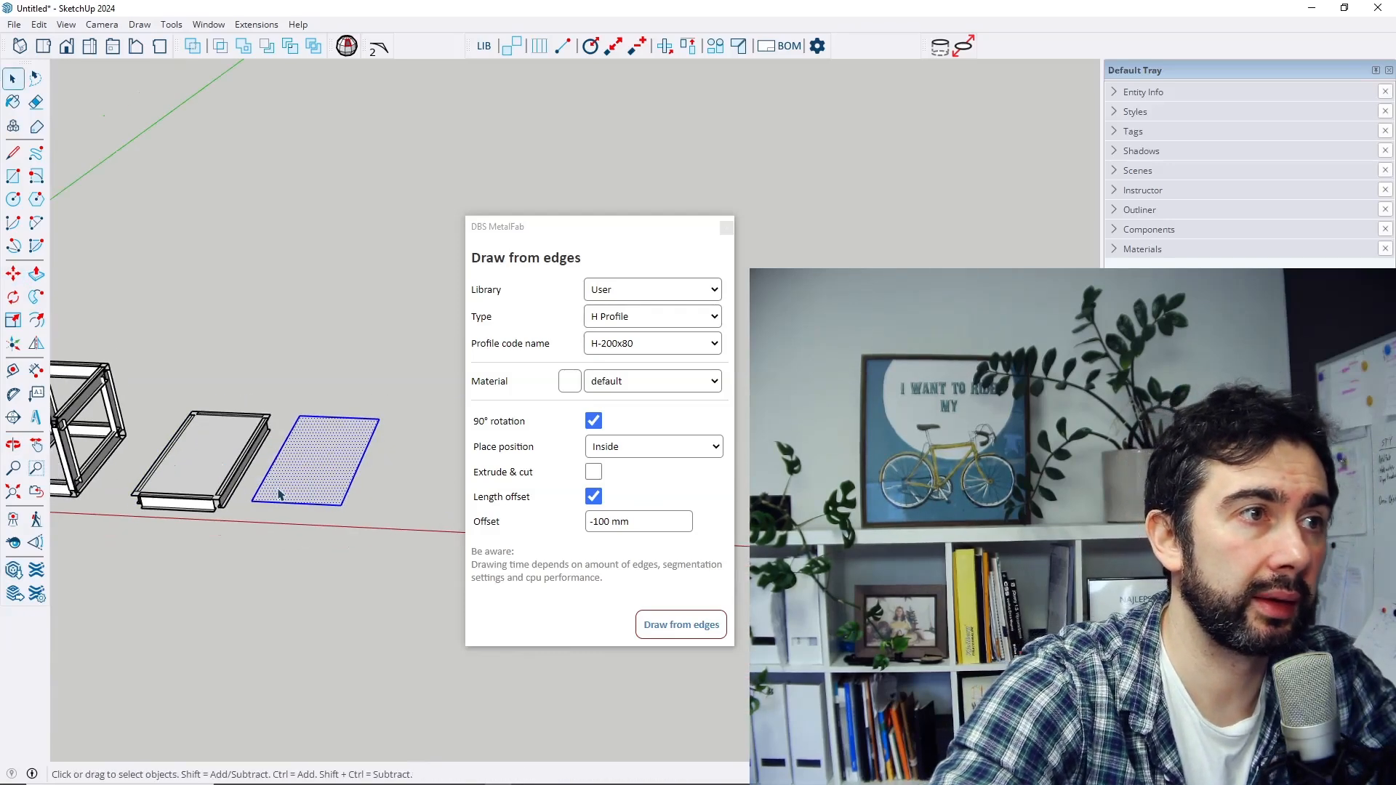
{"action": "mouse_move", "coordinate": [289, 508]}
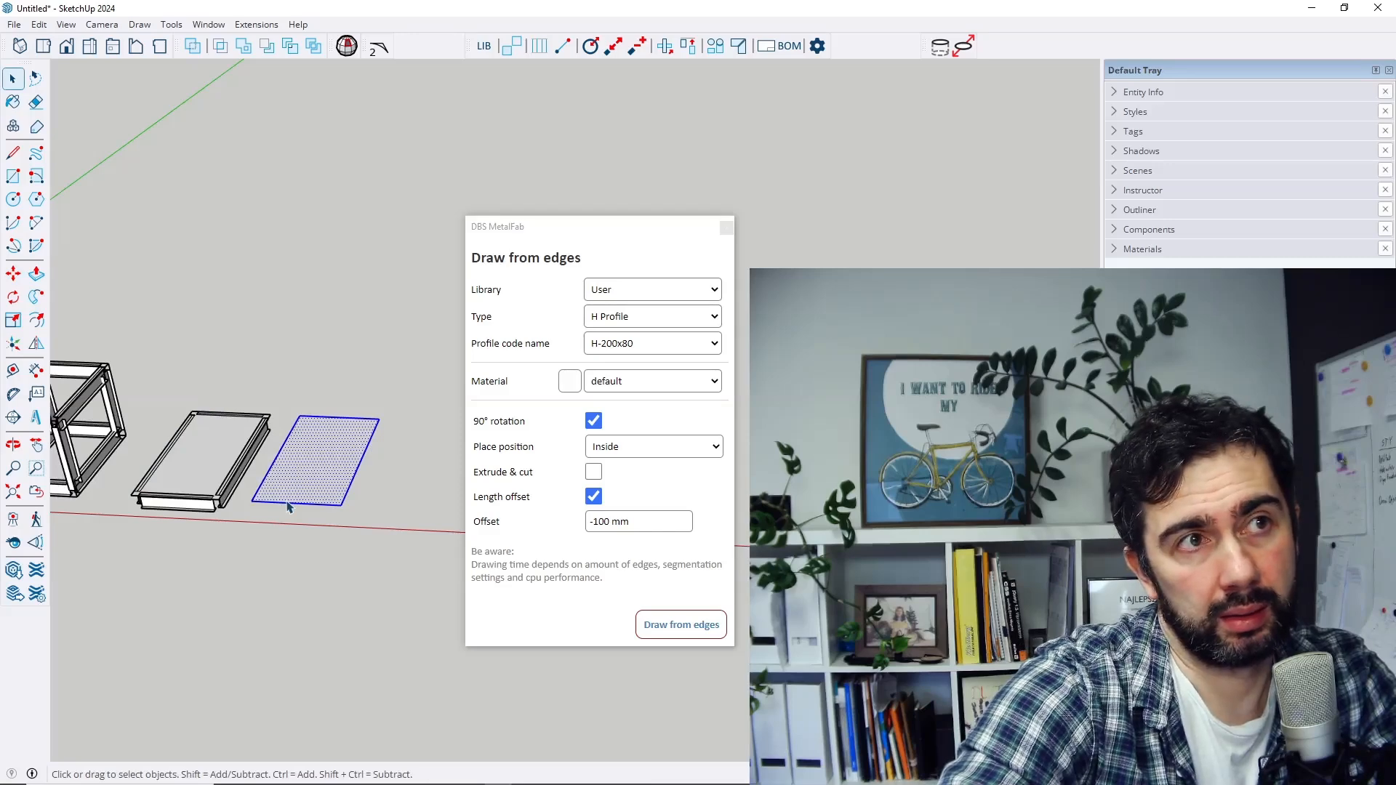
{"action": "mouse_move", "coordinate": [355, 497]}
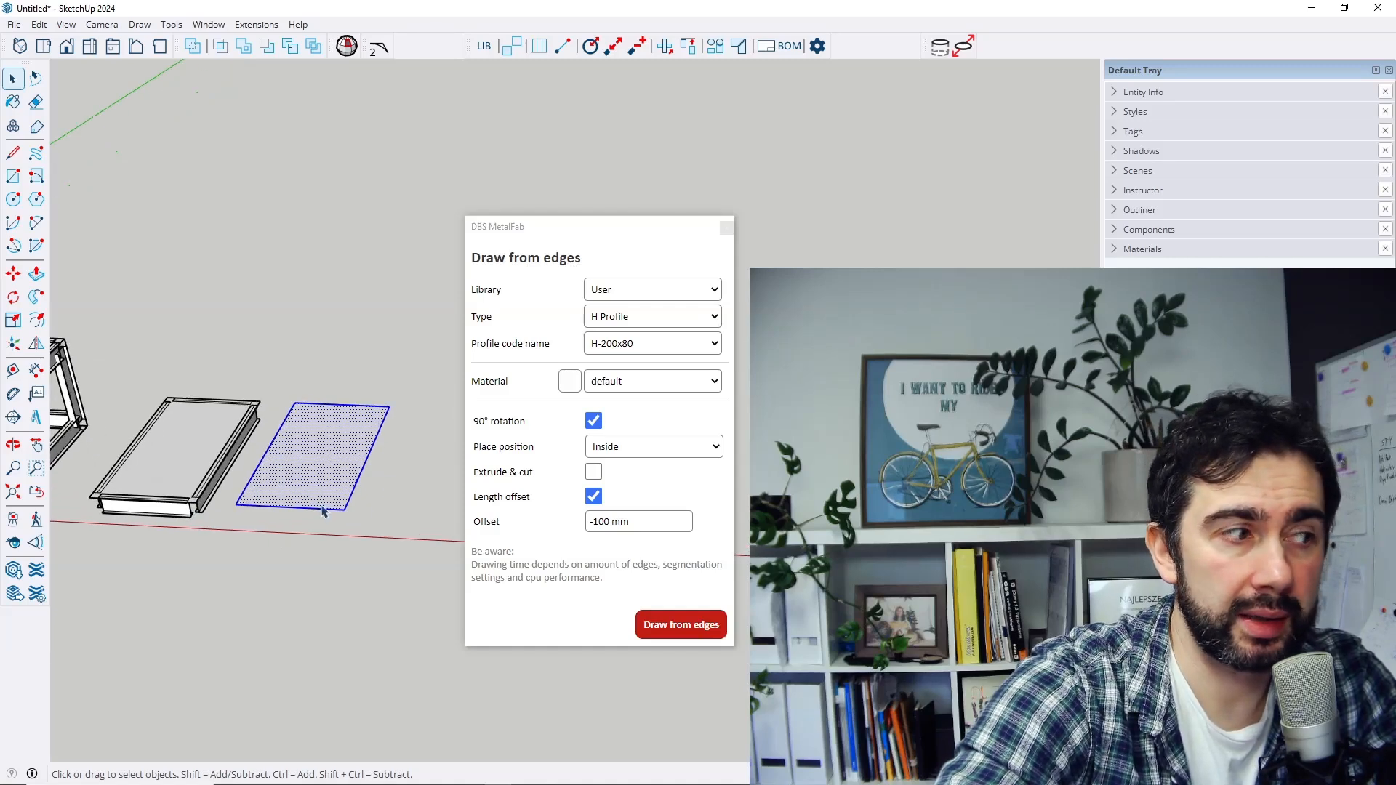
{"action": "left_click", "coordinate": [680, 624]}
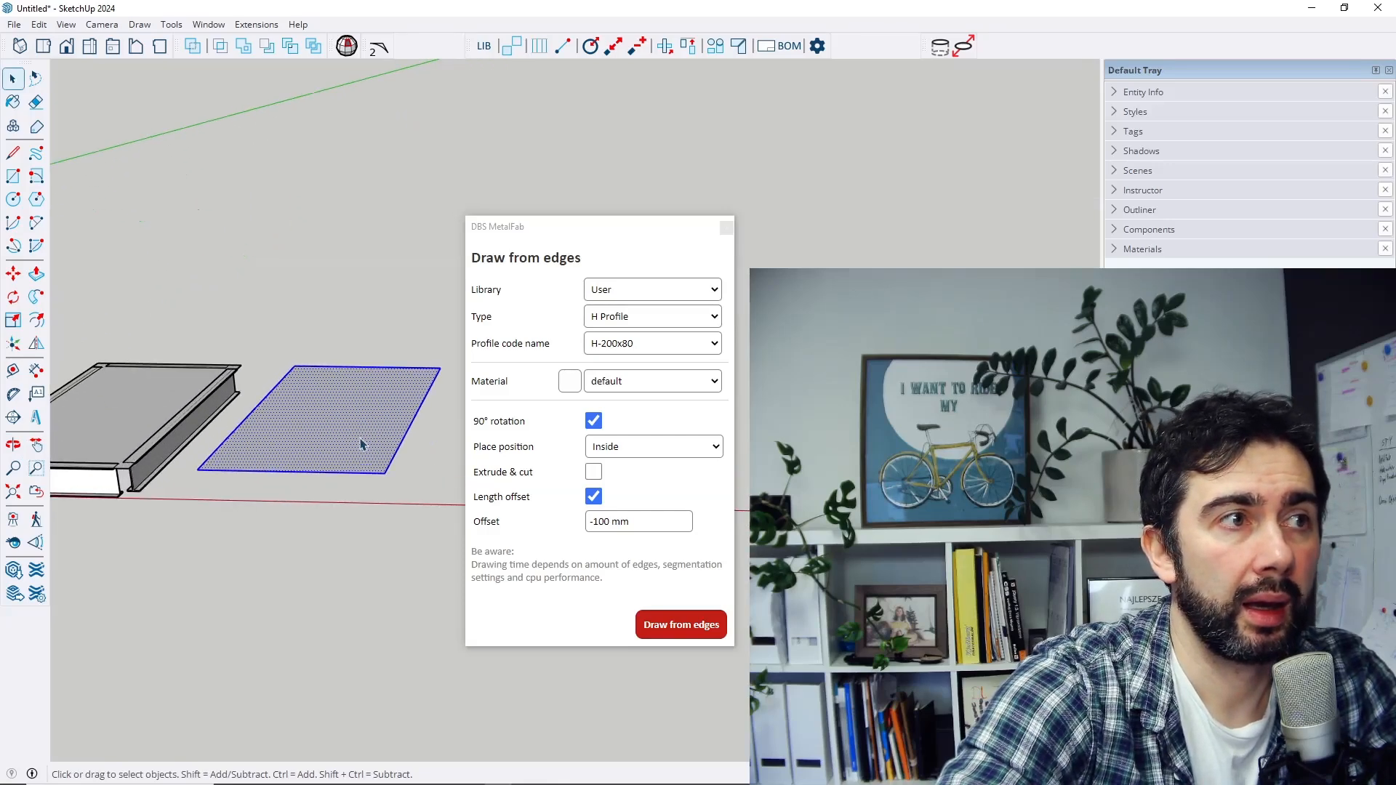
{"action": "mouse_move", "coordinate": [348, 511]}
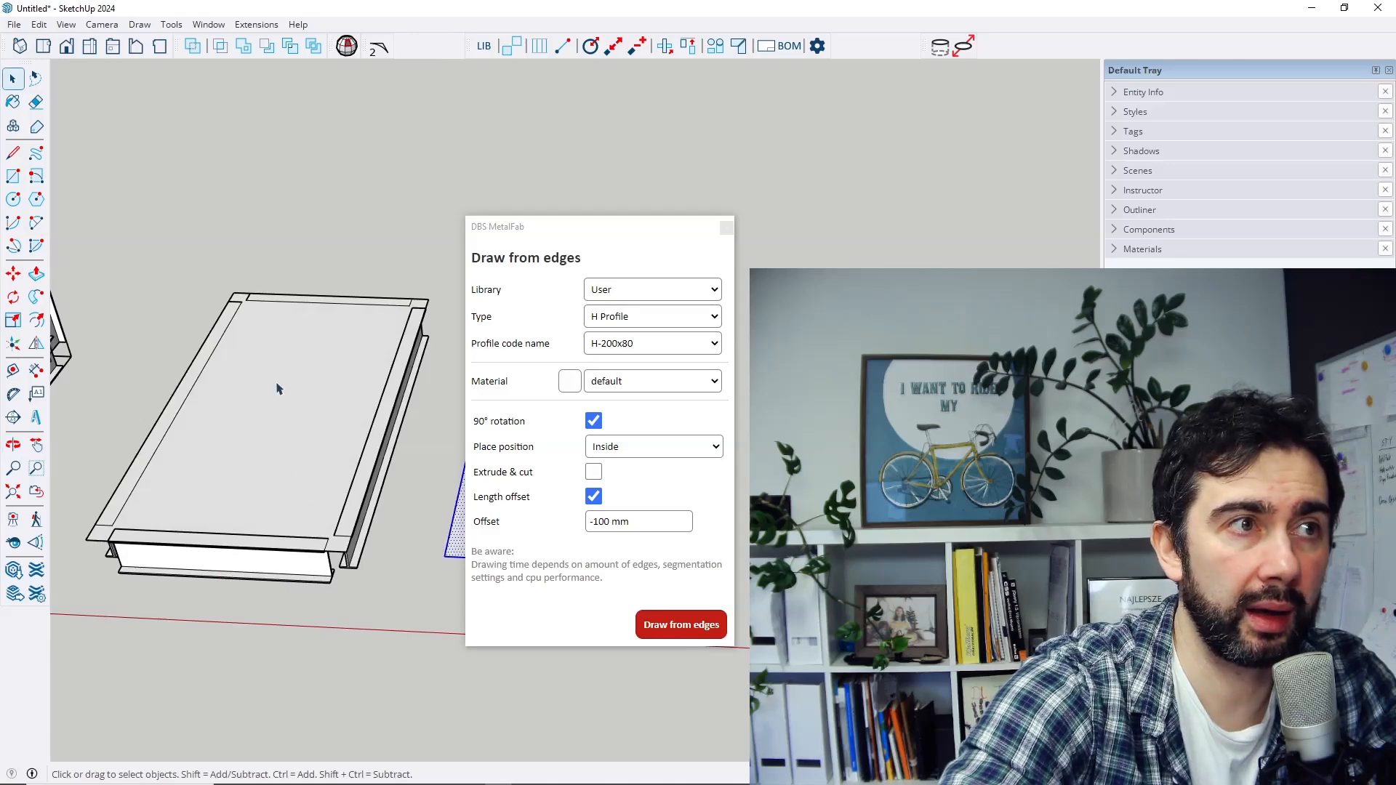
{"action": "mouse_move", "coordinate": [256, 432]}
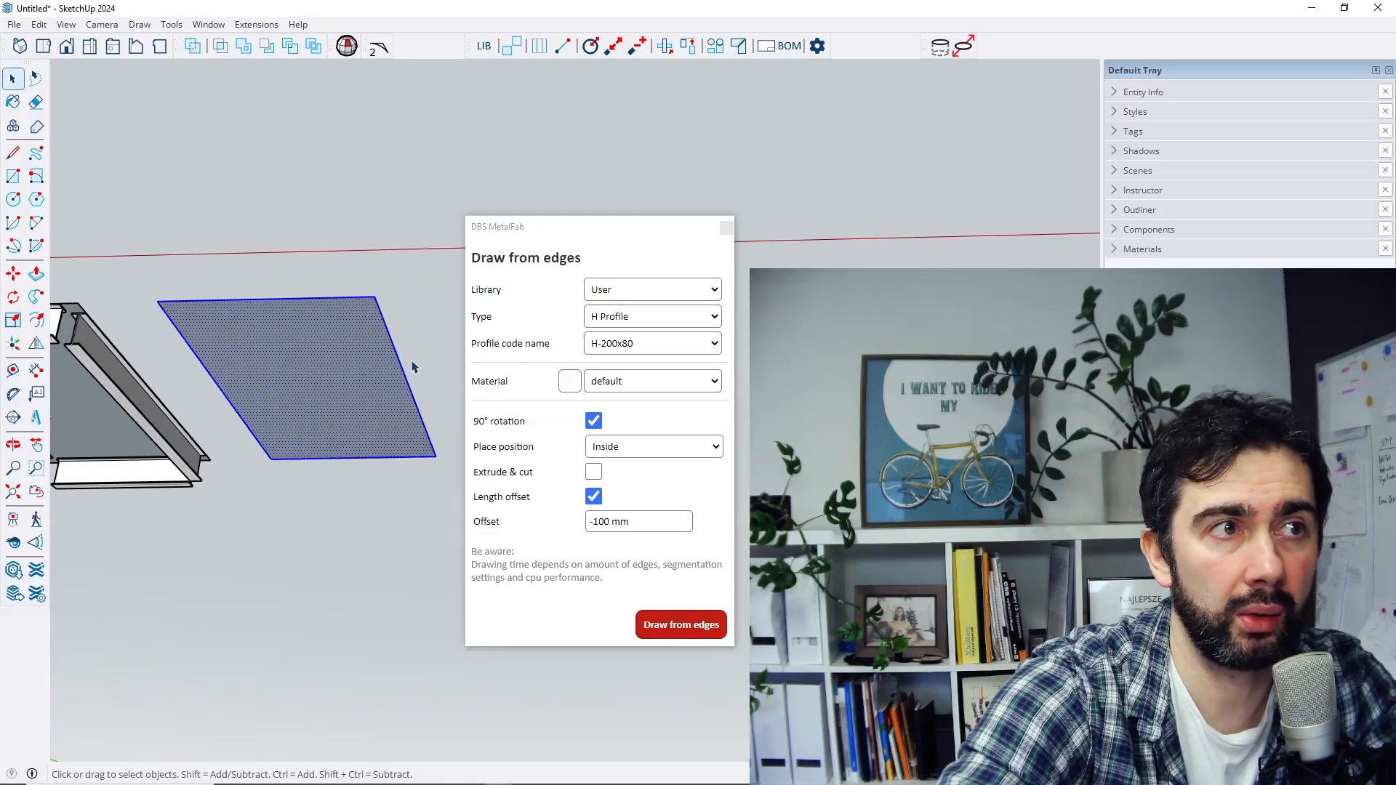
Step: Frame the wireframe rectangle with H-200x80 profiles, then return to the two bare rectangles
{"action": "left_click", "coordinate": [680, 624]}
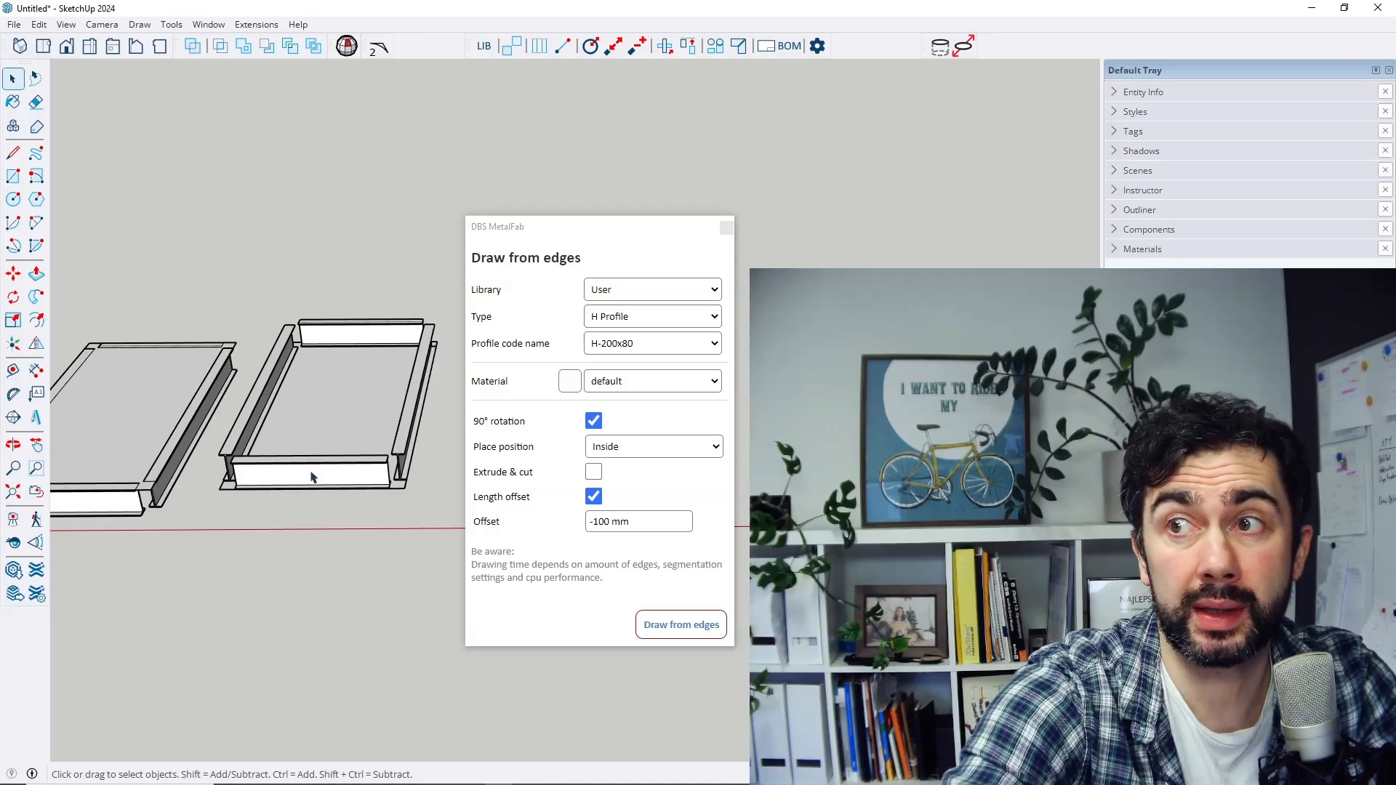
{"action": "mouse_move", "coordinate": [330, 548]}
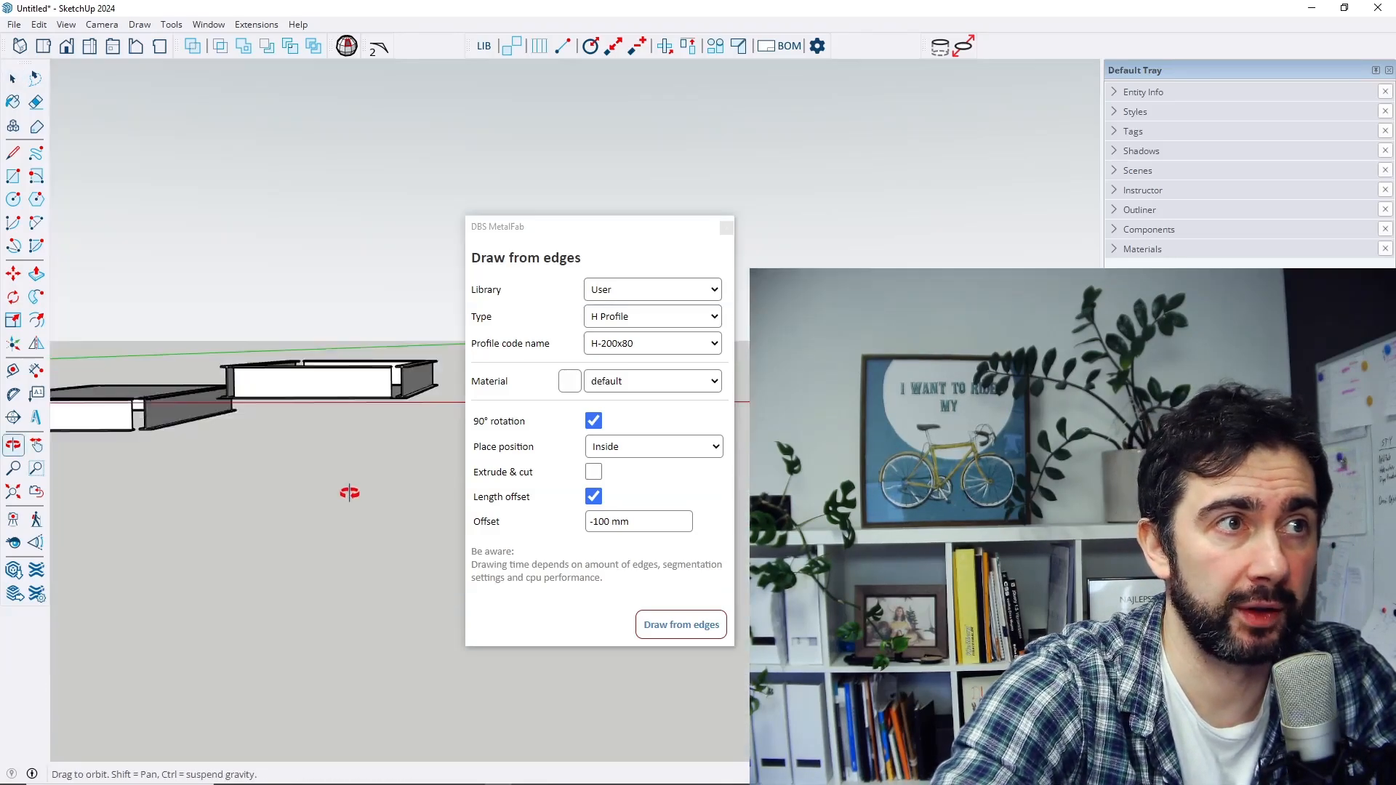
{"action": "left_click", "coordinate": [681, 624]}
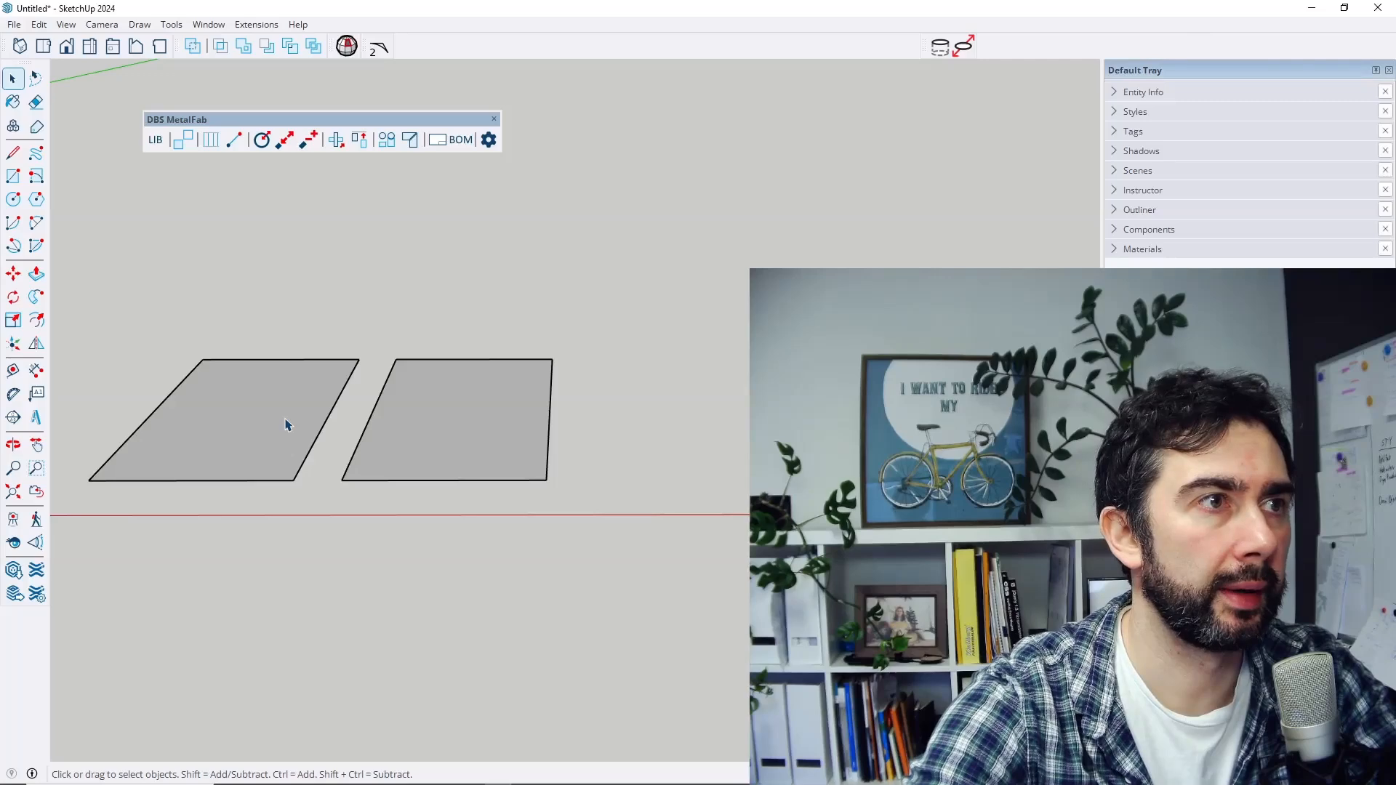
Step: Frame the left rectangle with 90°-rotated H-200x80 profiles
{"action": "left_click", "coordinate": [223, 418]}
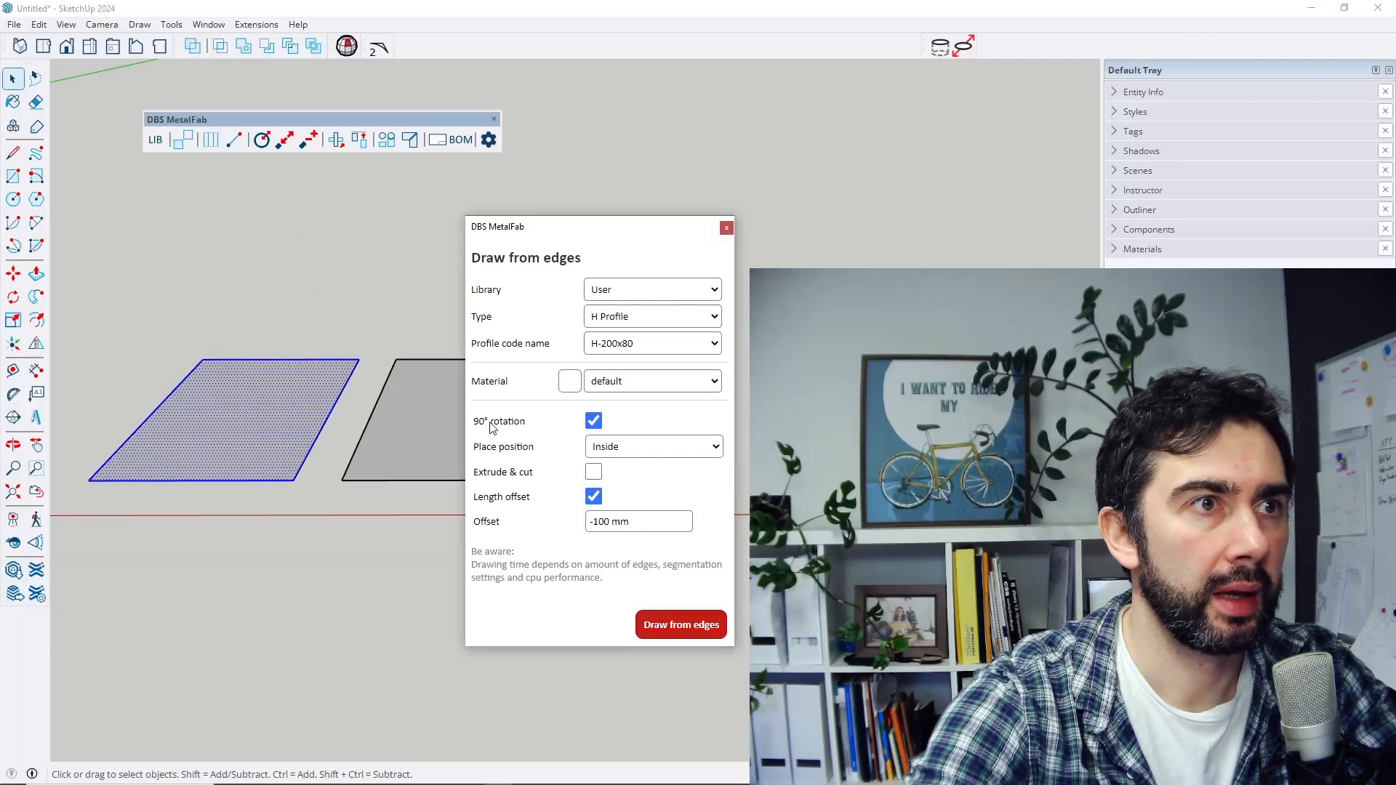
{"action": "mouse_move", "coordinate": [268, 427]}
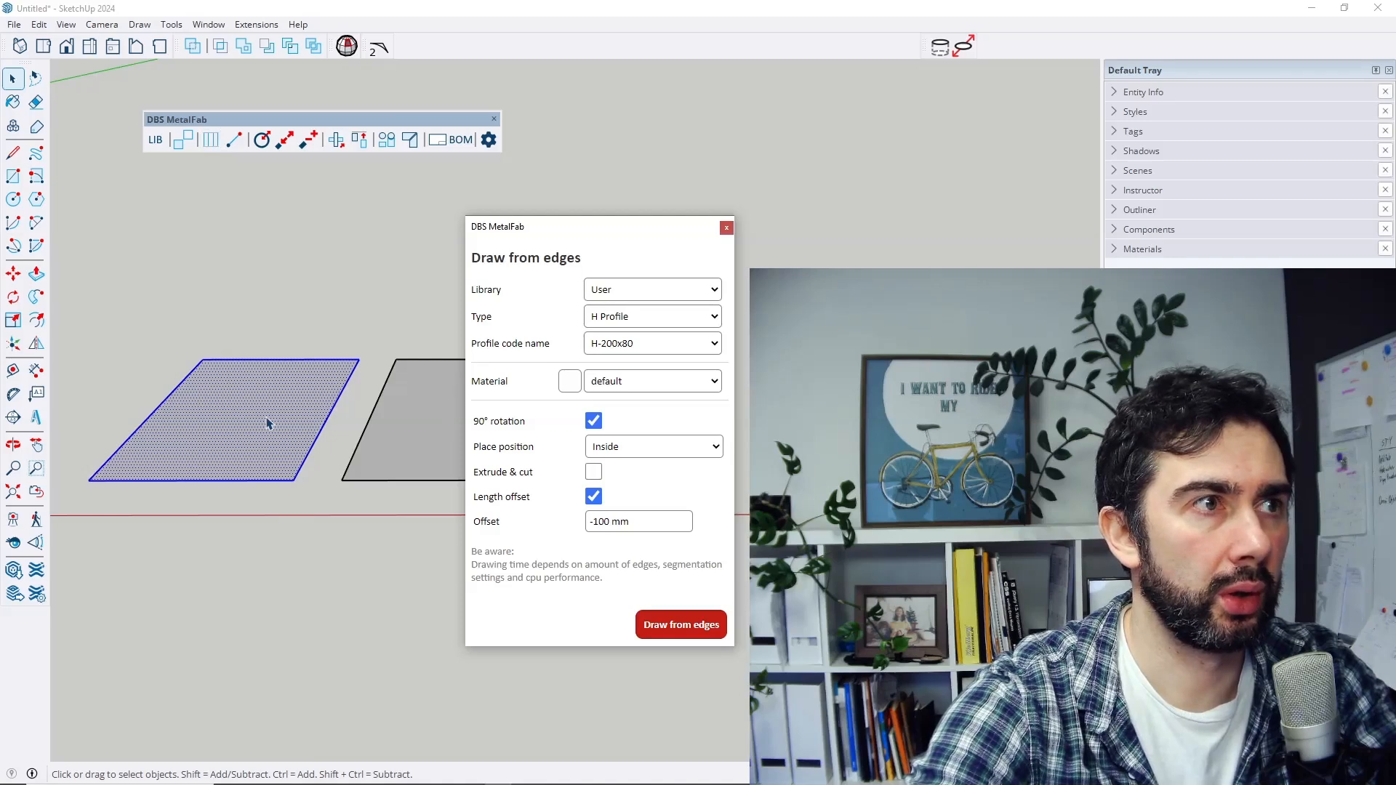
{"action": "left_click", "coordinate": [680, 624]}
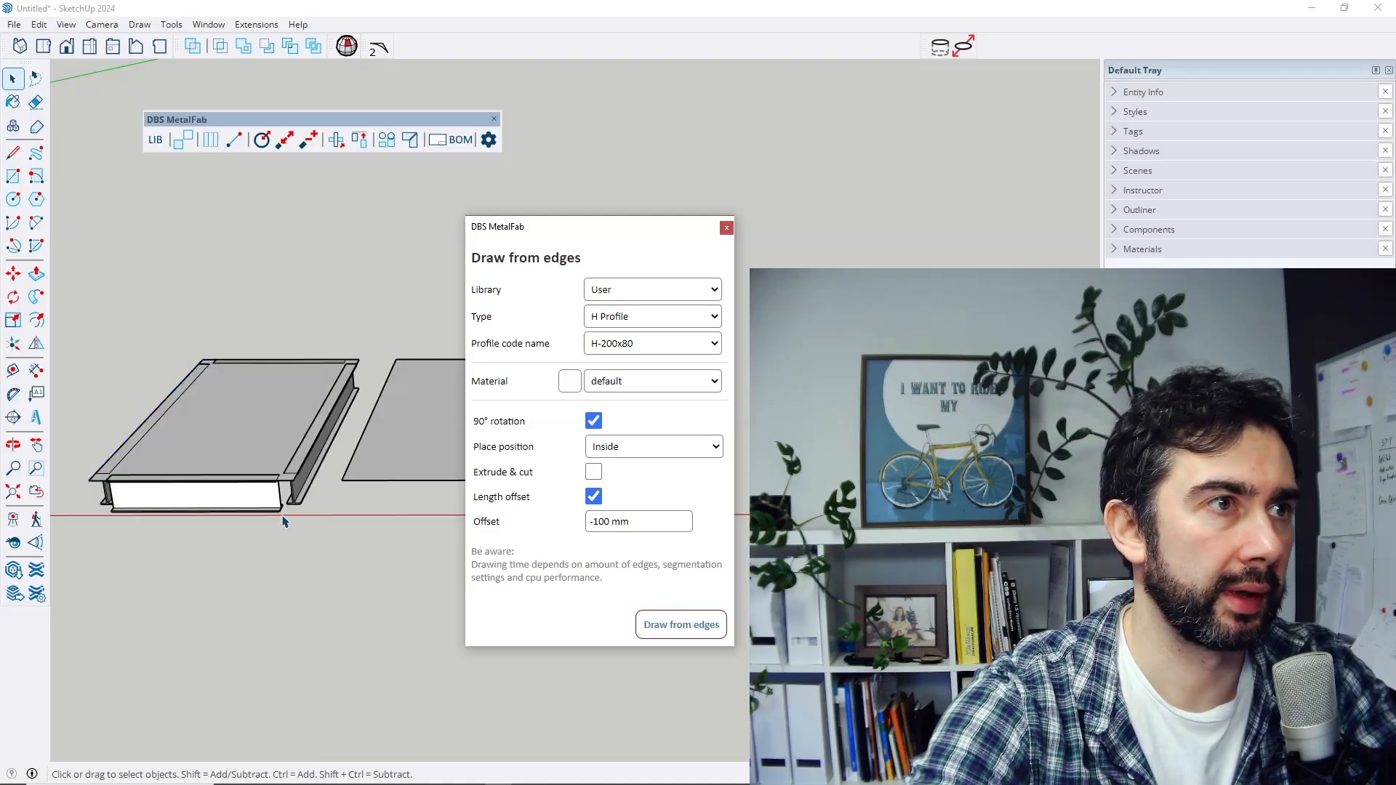
Step: Frame the right rectangle with H-200x80 profiles without the 90° rotation
{"action": "left_click", "coordinate": [401, 419]}
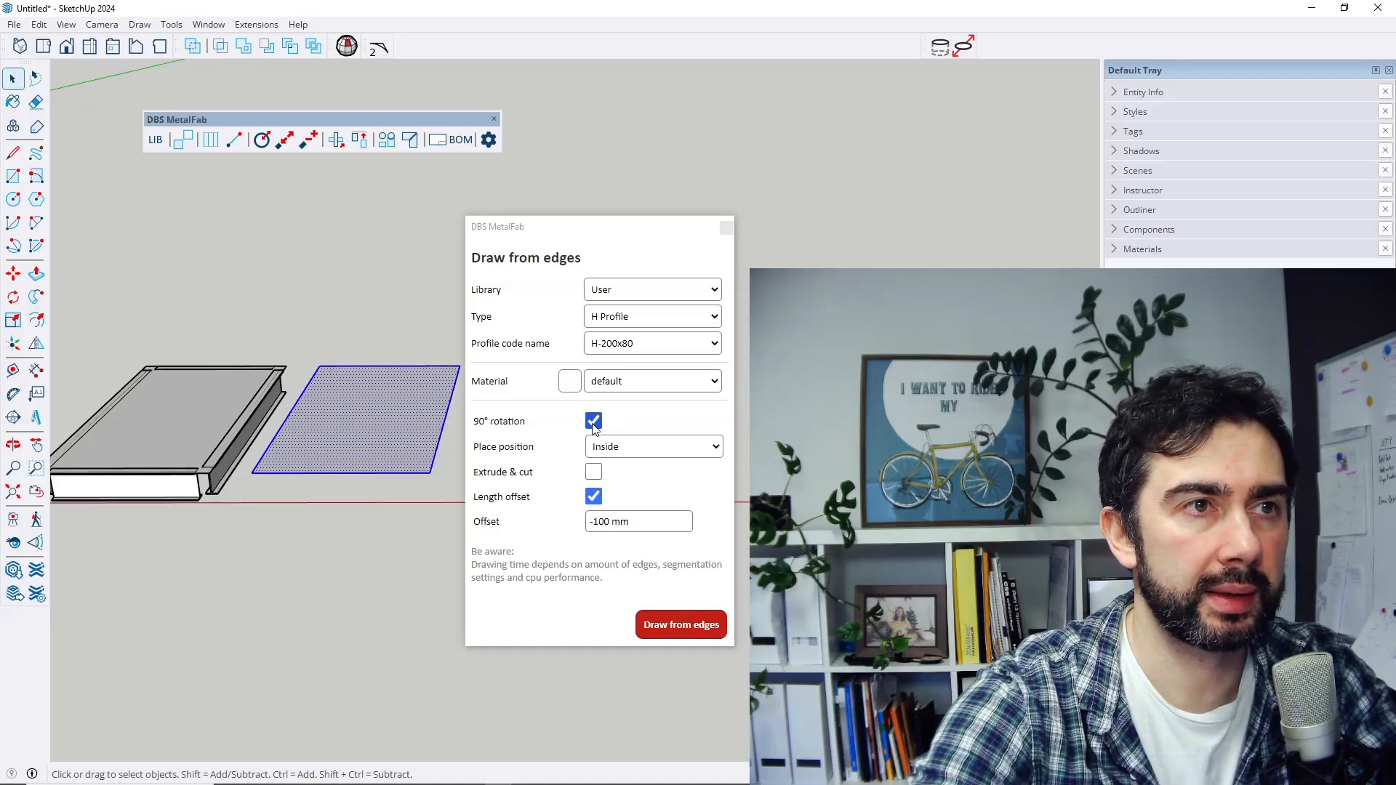
{"action": "left_click", "coordinate": [593, 420]}
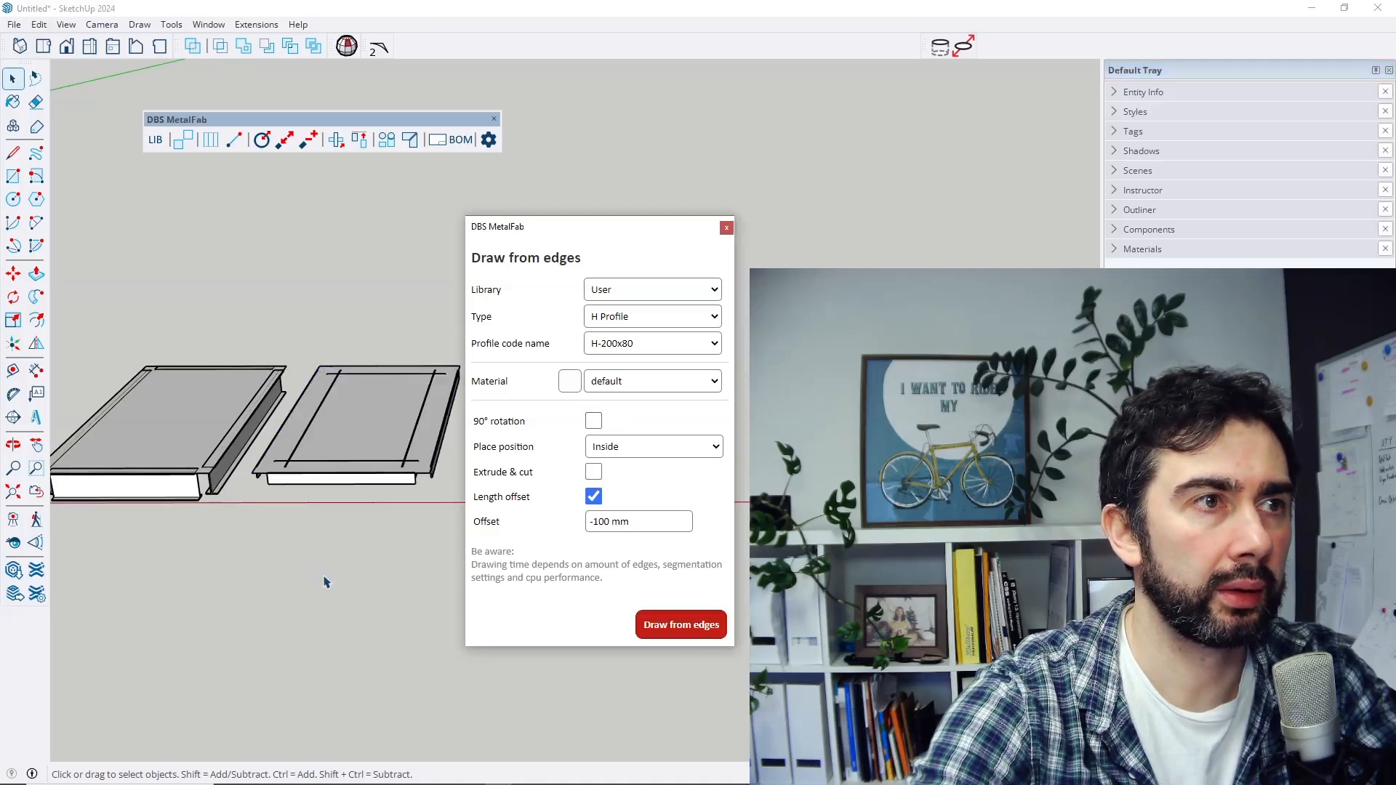
{"action": "left_click", "coordinate": [356, 454]}
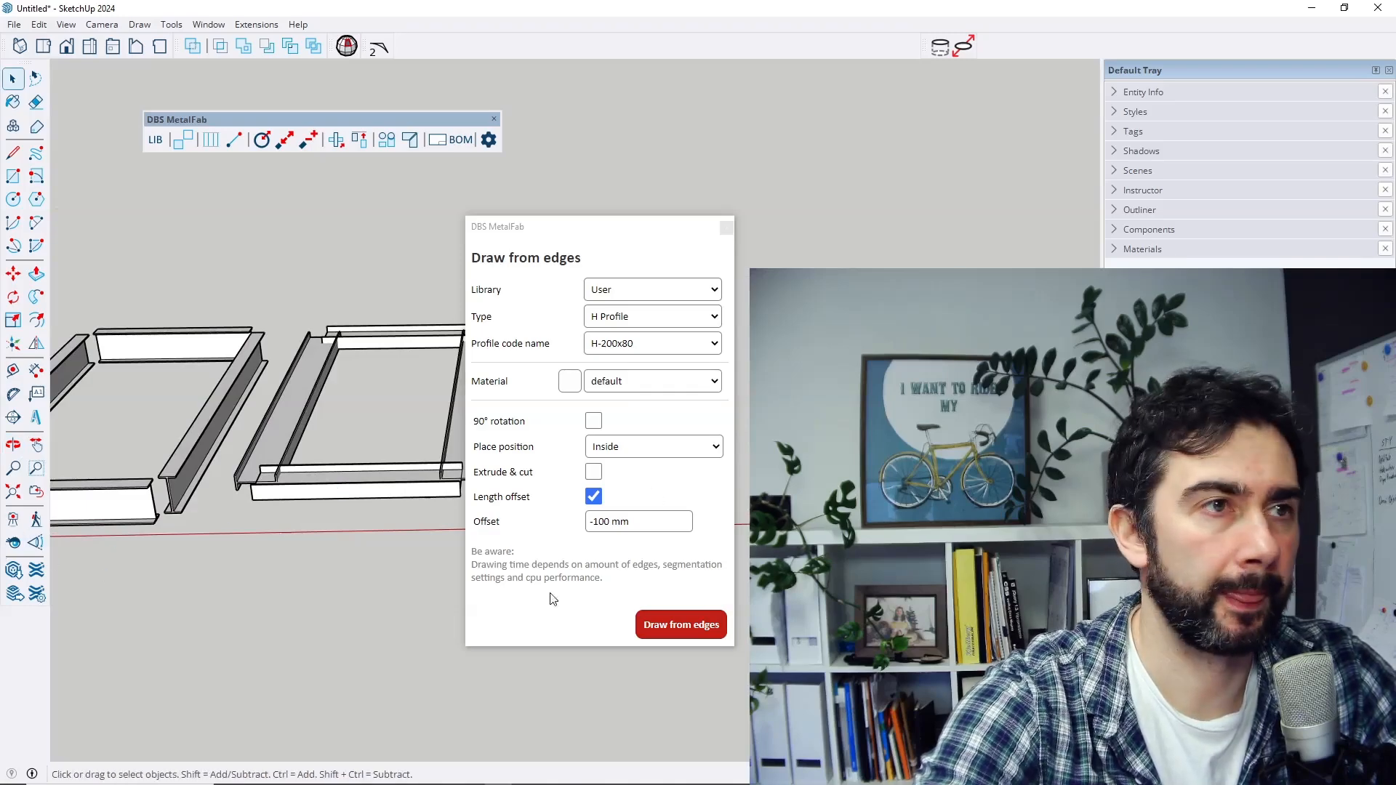
Step: Extend the right side profile's front end by 100 mm with Pipe length offset
{"action": "left_click", "coordinate": [680, 624]}
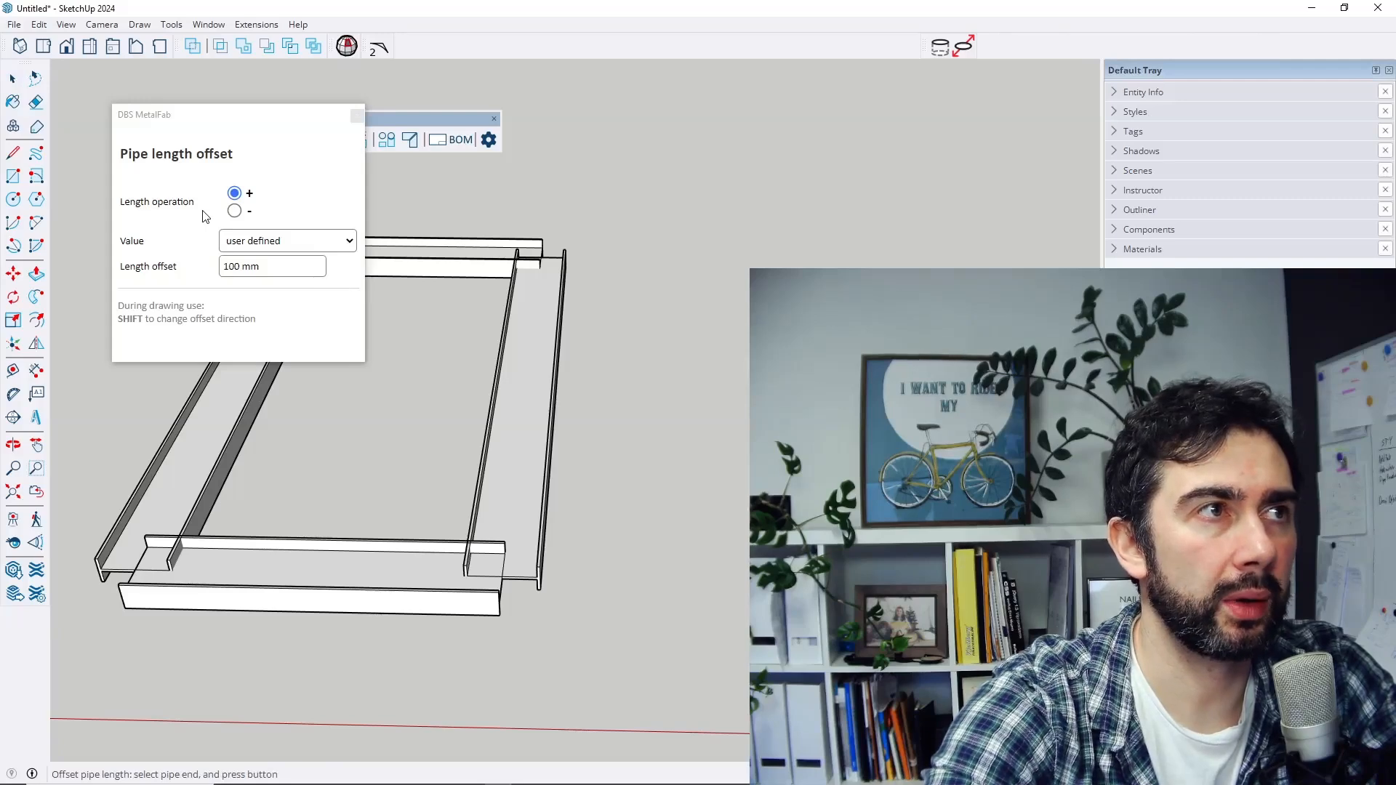
{"action": "mouse_move", "coordinate": [252, 217]}
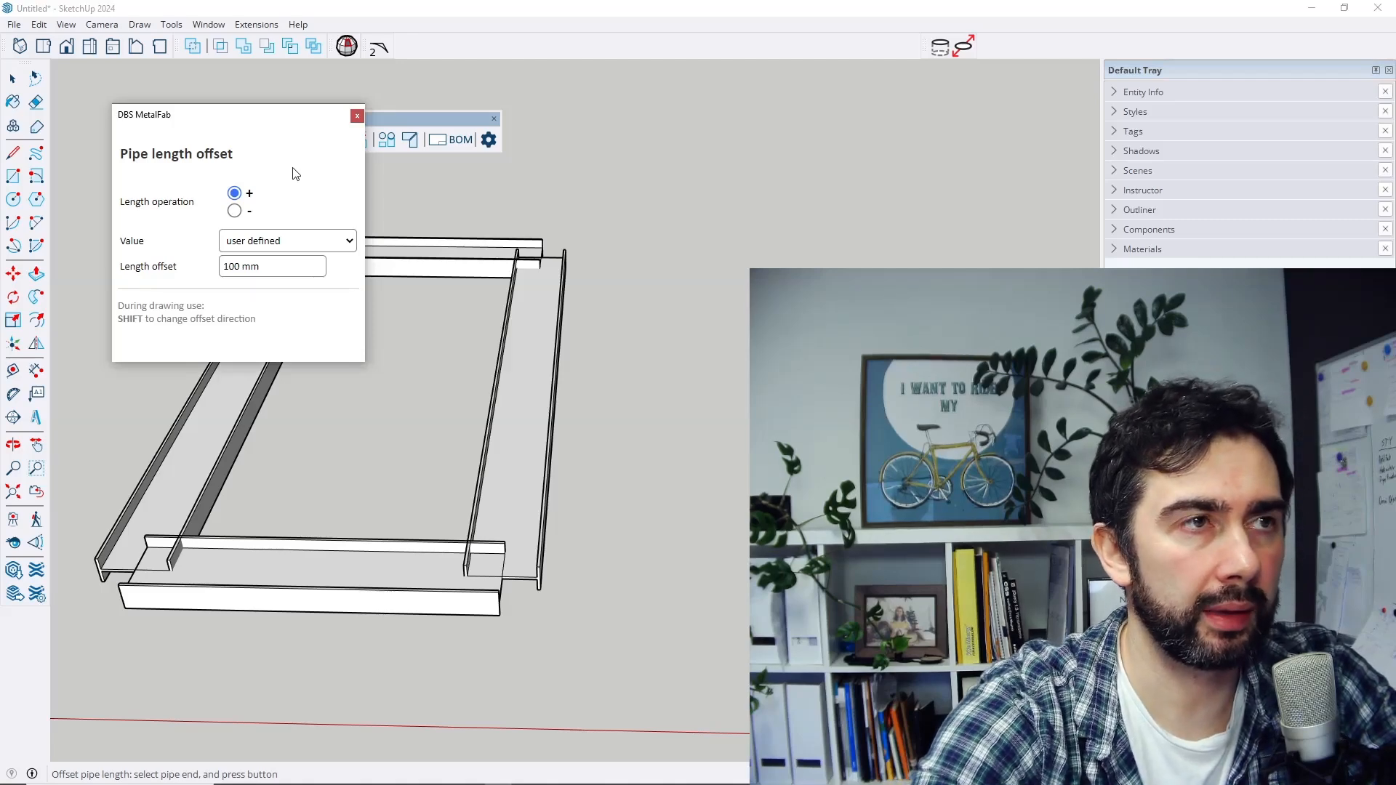
{"action": "mouse_move", "coordinate": [344, 262]}
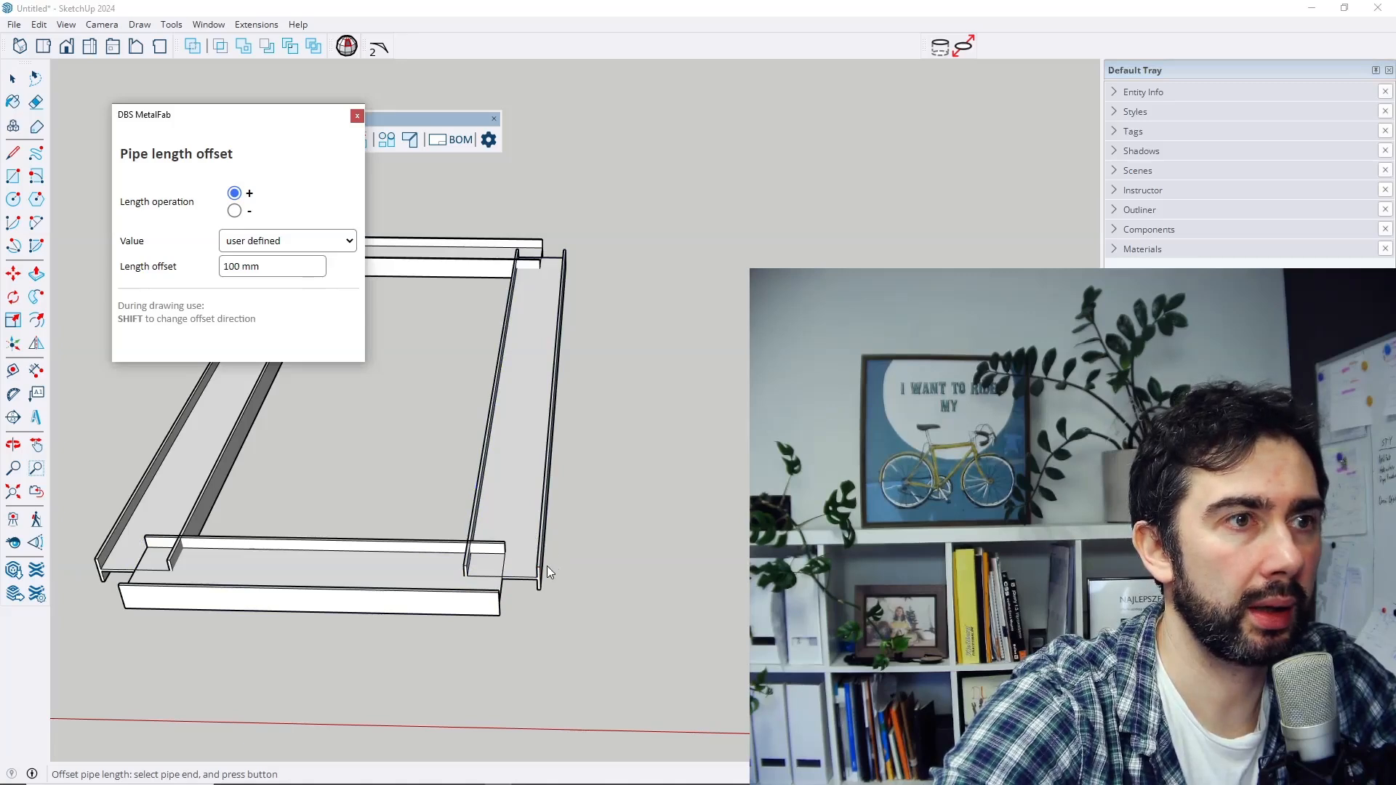
{"action": "left_click", "coordinate": [524, 566]}
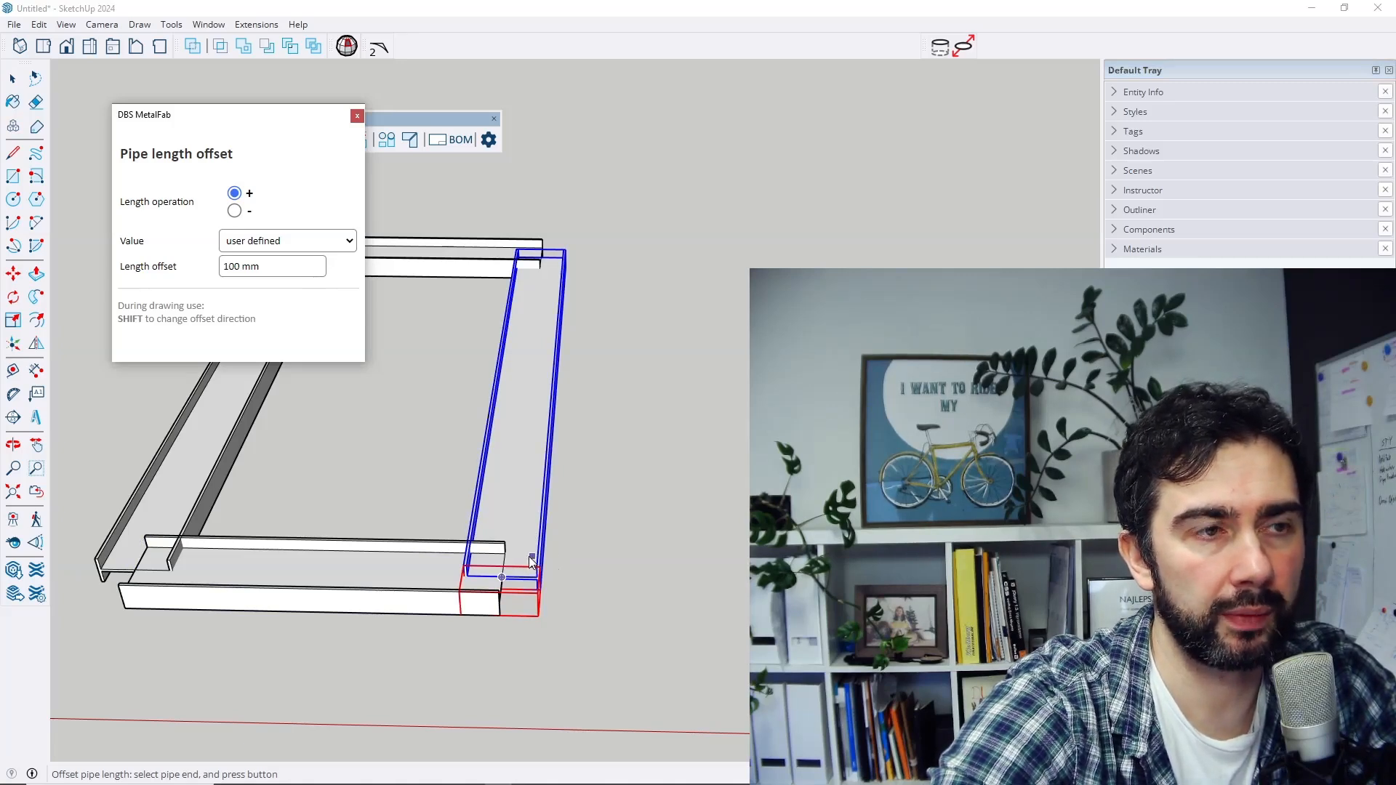
{"action": "left_click", "coordinate": [432, 592]}
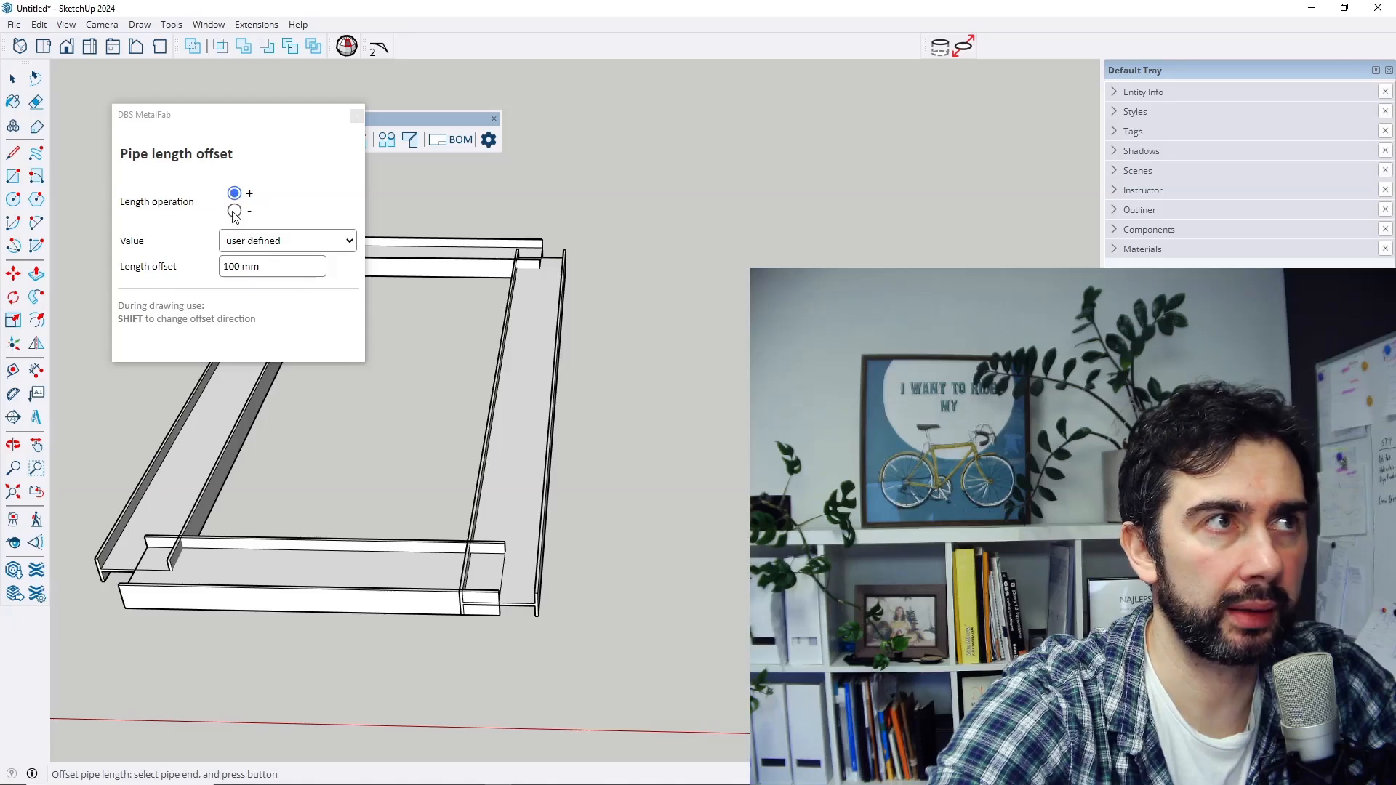
Step: Switch the length offset operation to subtract (-)
{"action": "left_click", "coordinate": [234, 211]}
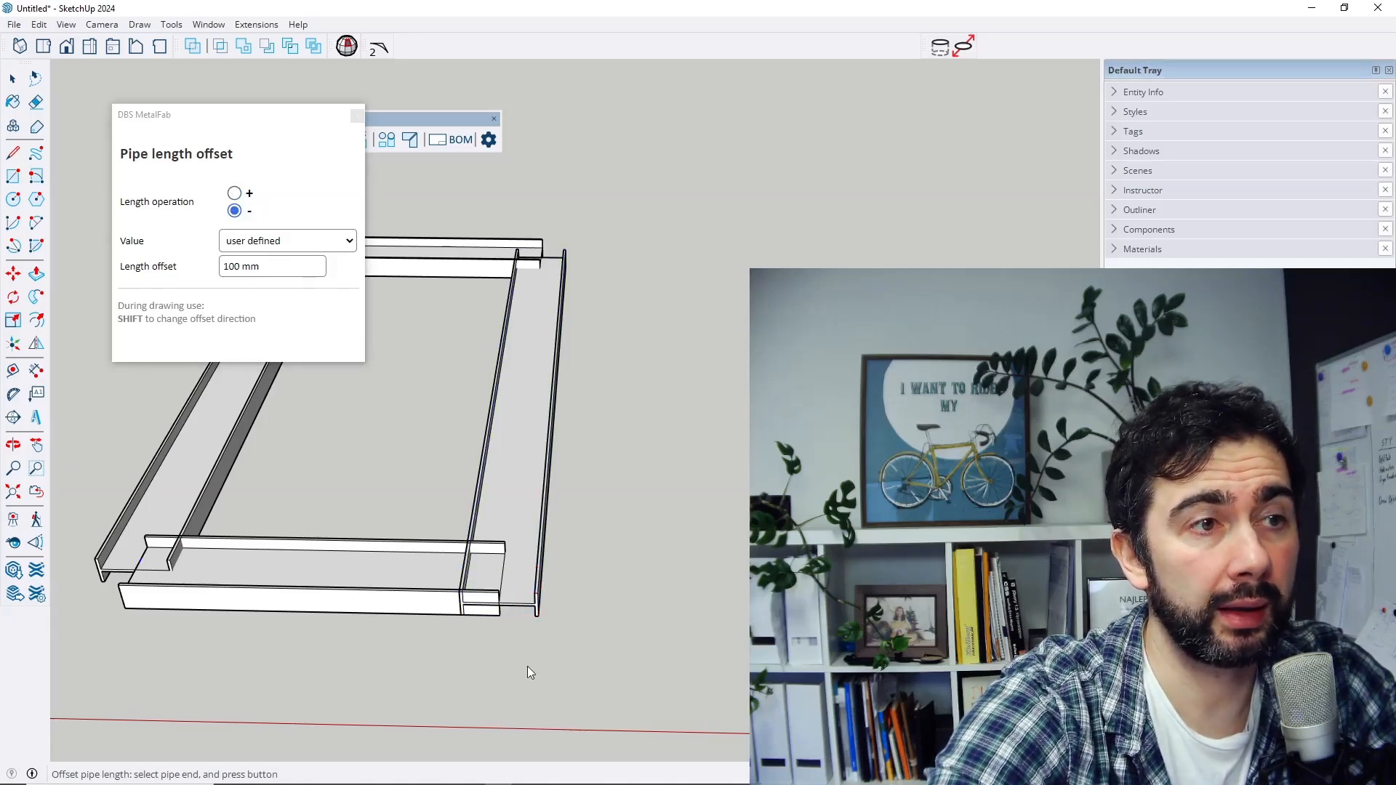
{"action": "left_click", "coordinate": [139, 571]}
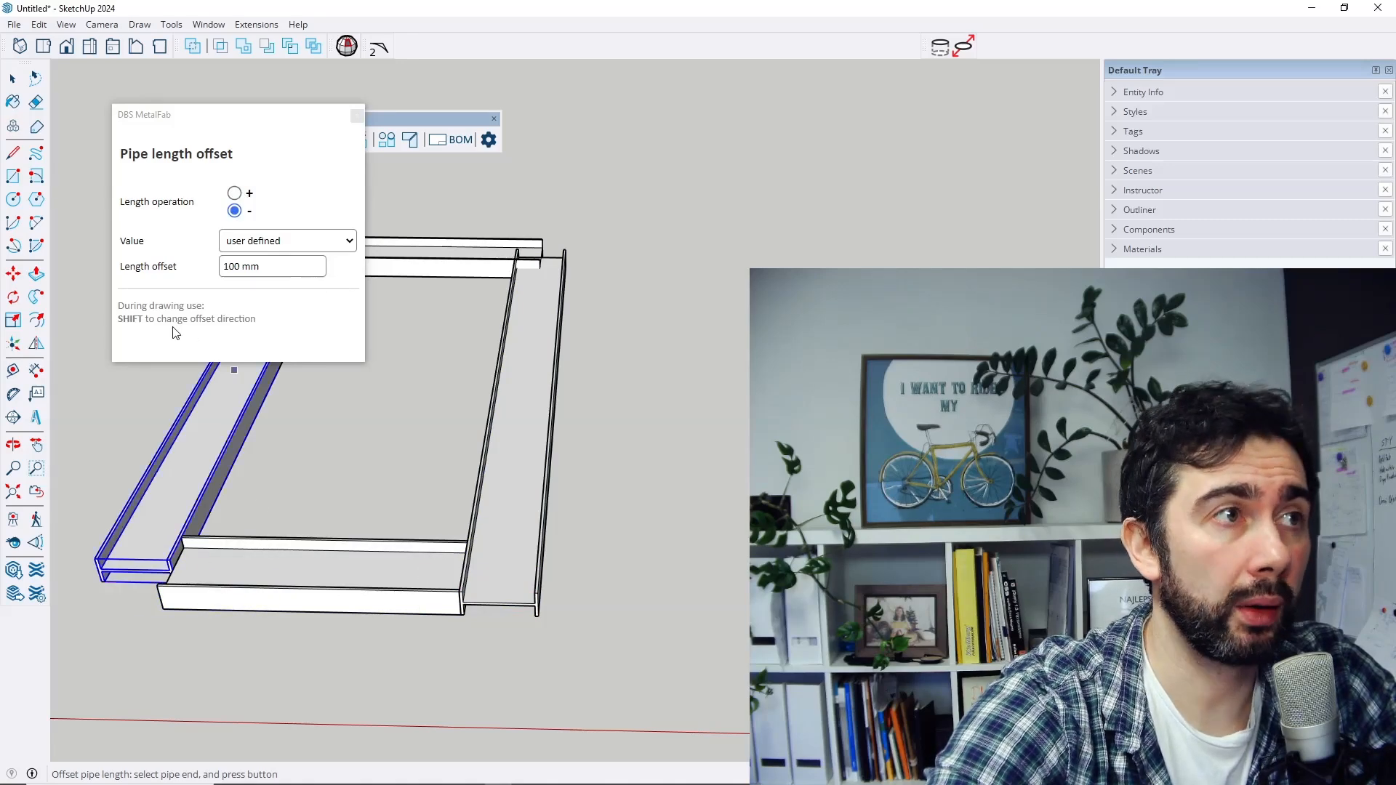
{"action": "mouse_move", "coordinate": [258, 298]}
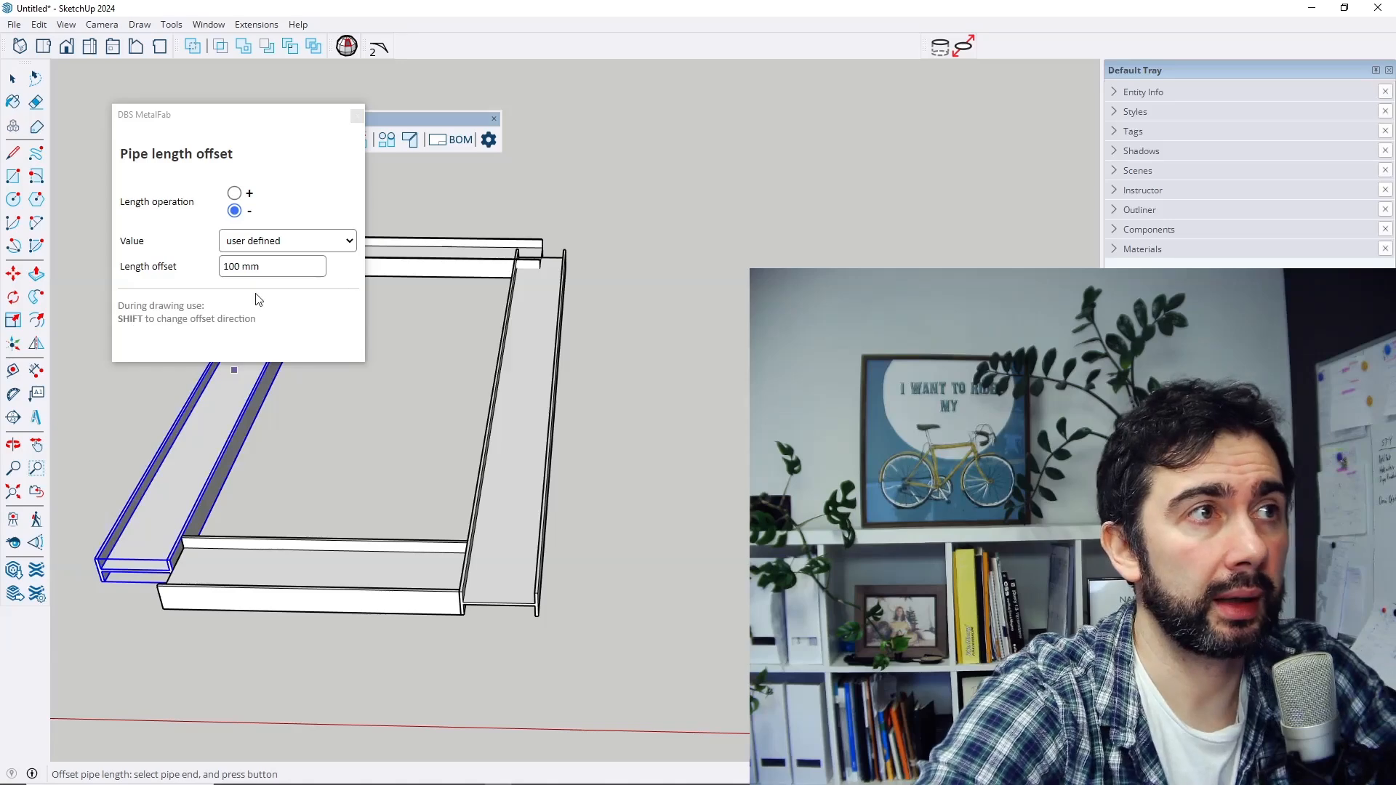
Step: Shorten the left profile's front end by 100 mm with Pipe length offset, then lengthen the back beam's end
{"action": "left_click", "coordinate": [252, 570]}
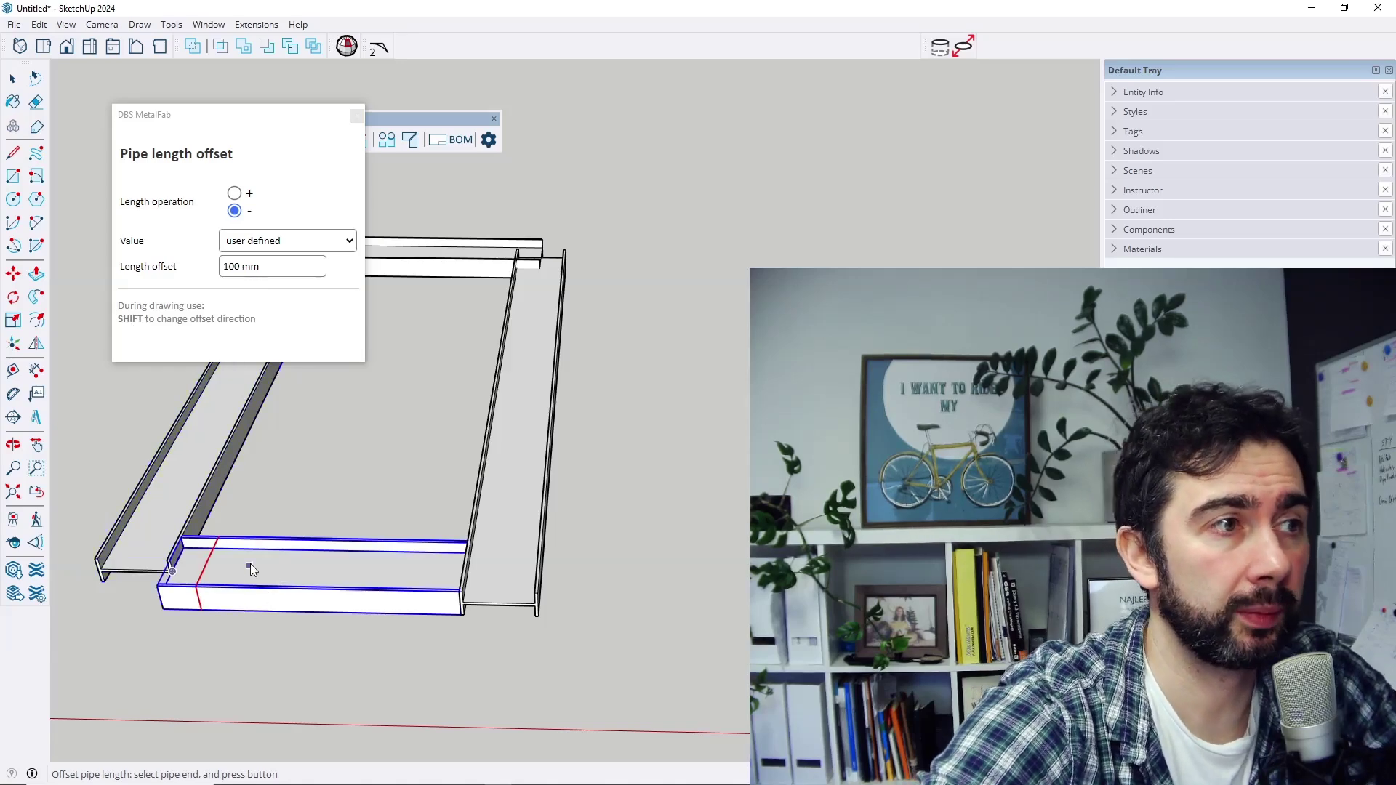
{"action": "mouse_move", "coordinate": [250, 568]}
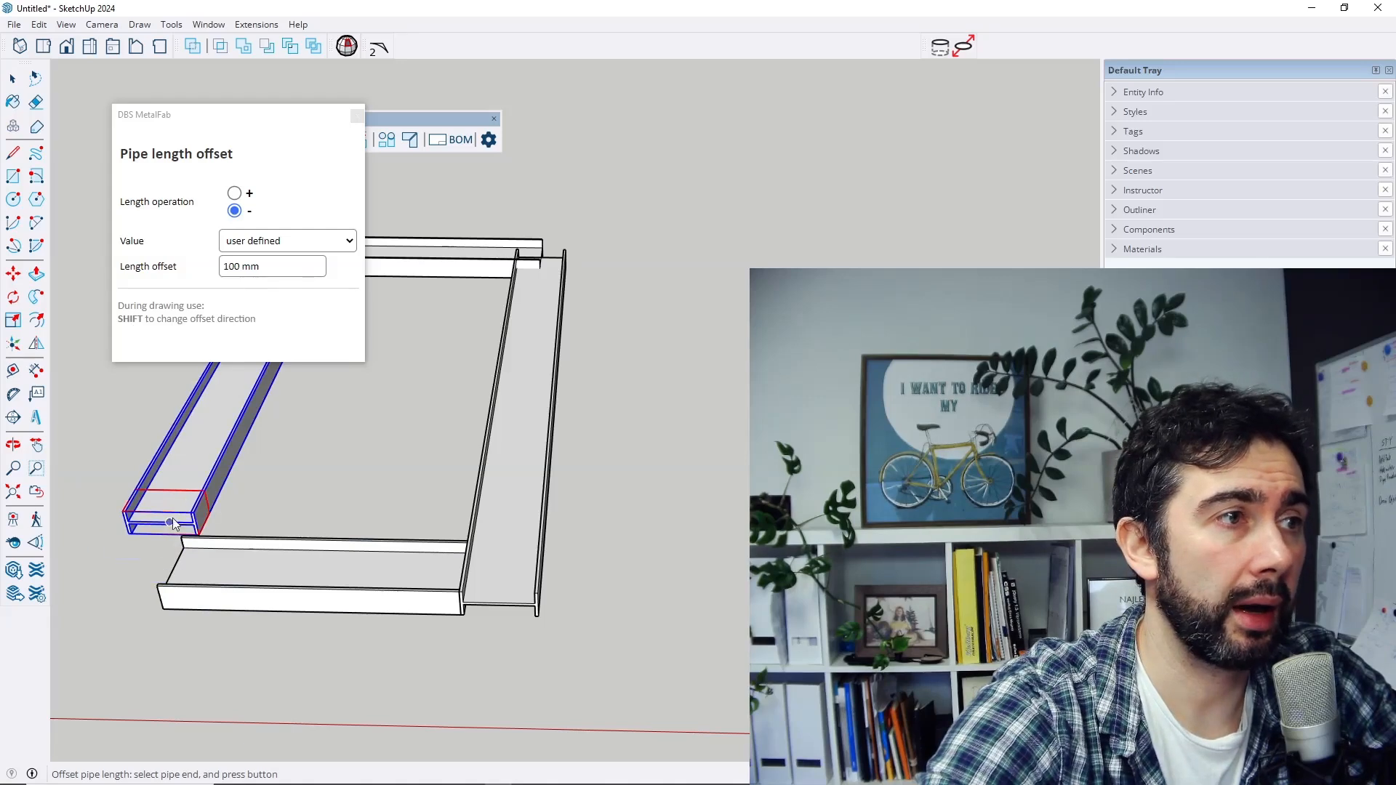
{"action": "mouse_move", "coordinate": [205, 477]}
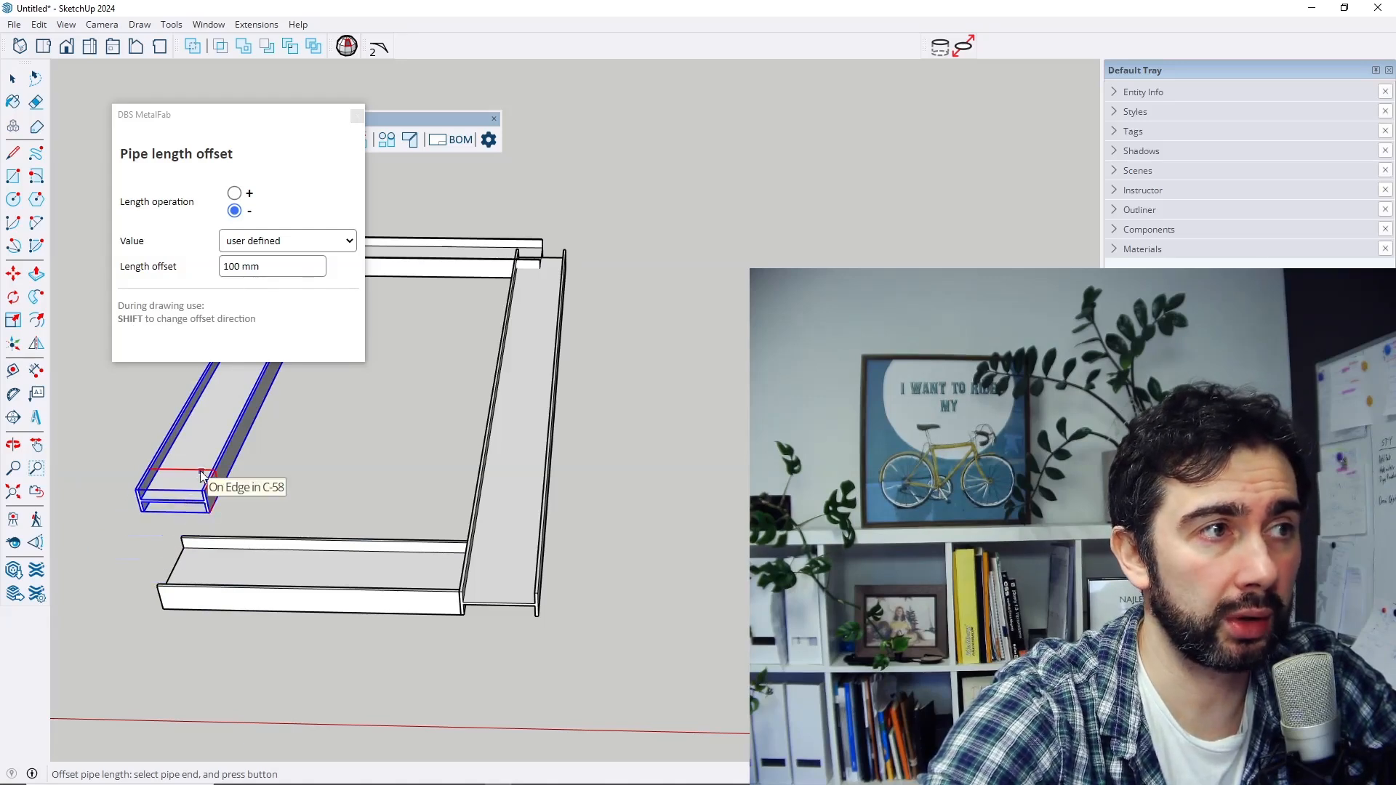
{"action": "left_click", "coordinate": [235, 193]}
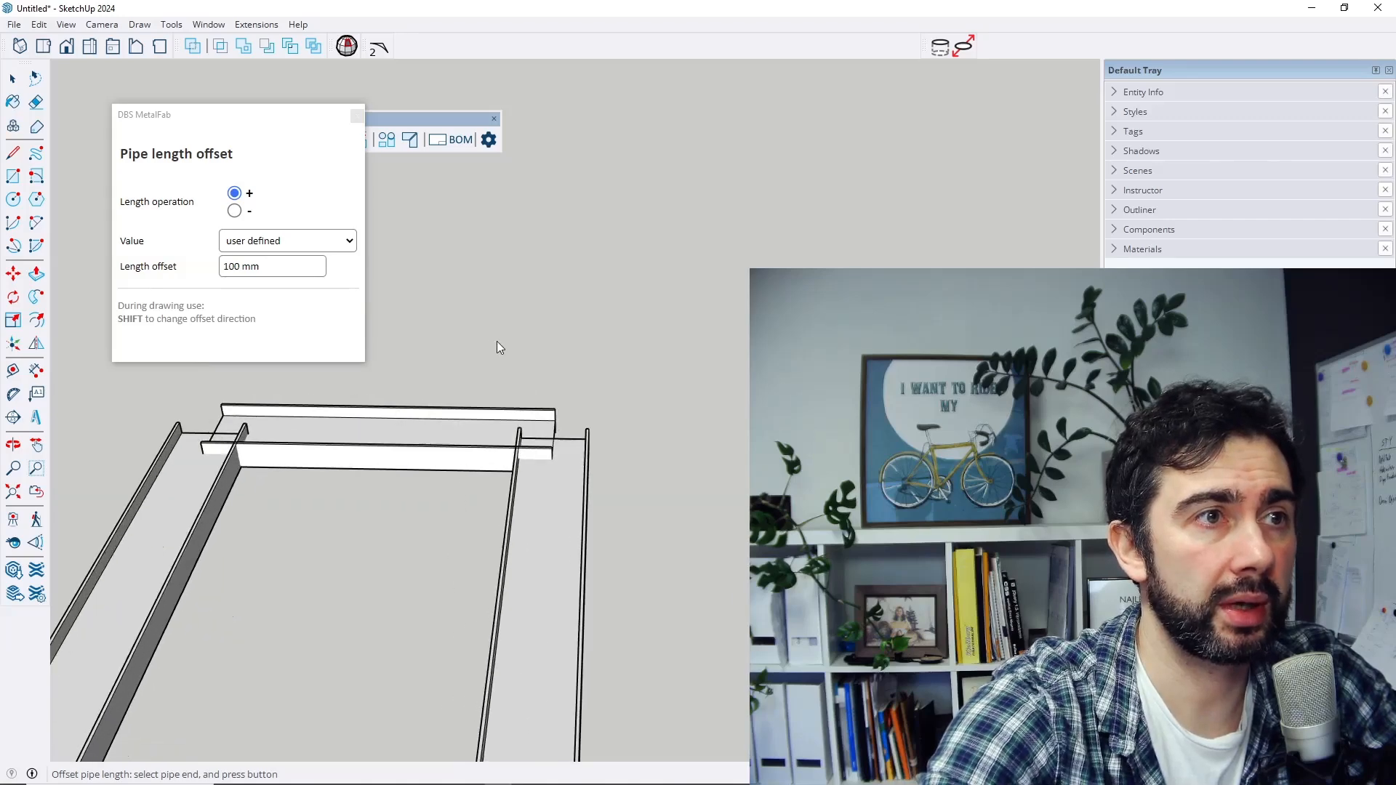
{"action": "left_click", "coordinate": [234, 209]}
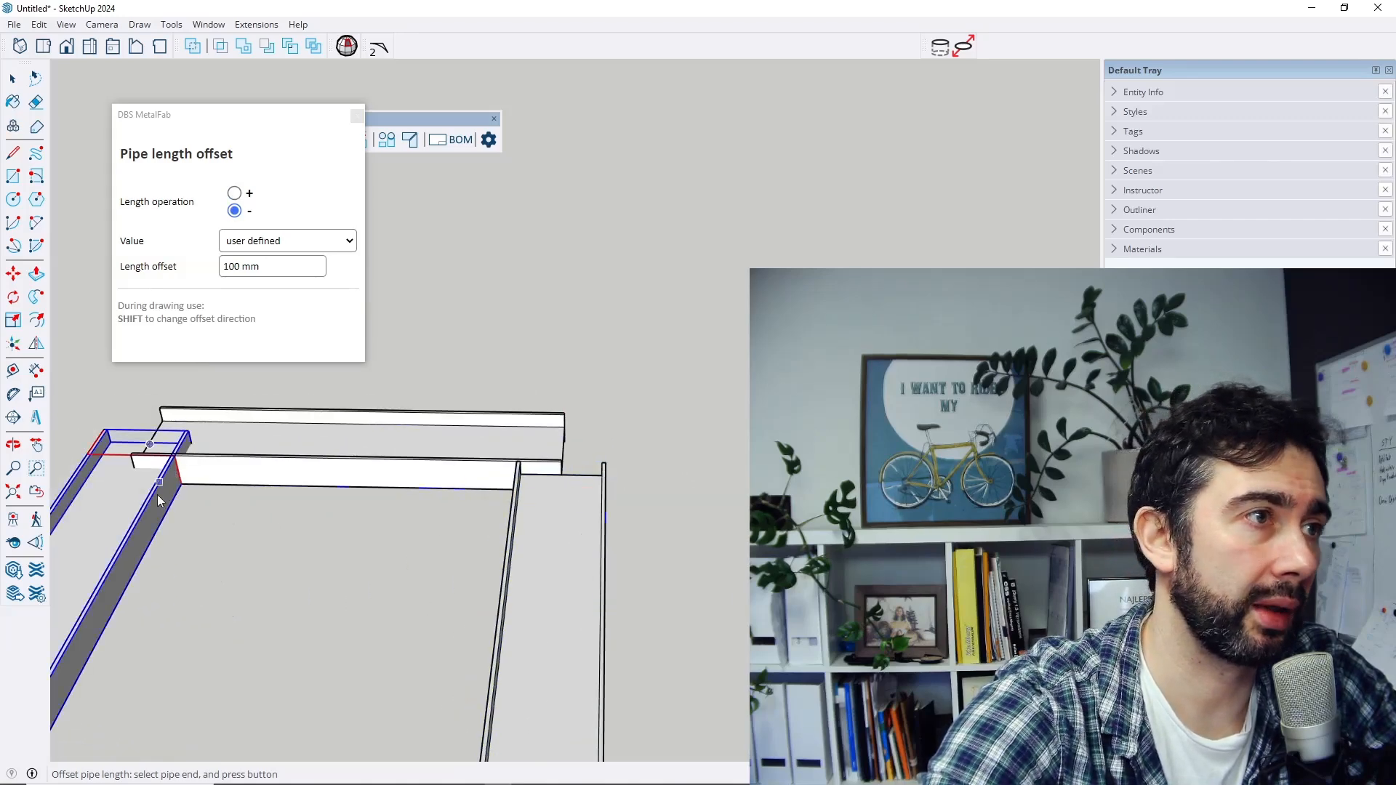
{"action": "left_click", "coordinate": [234, 193]}
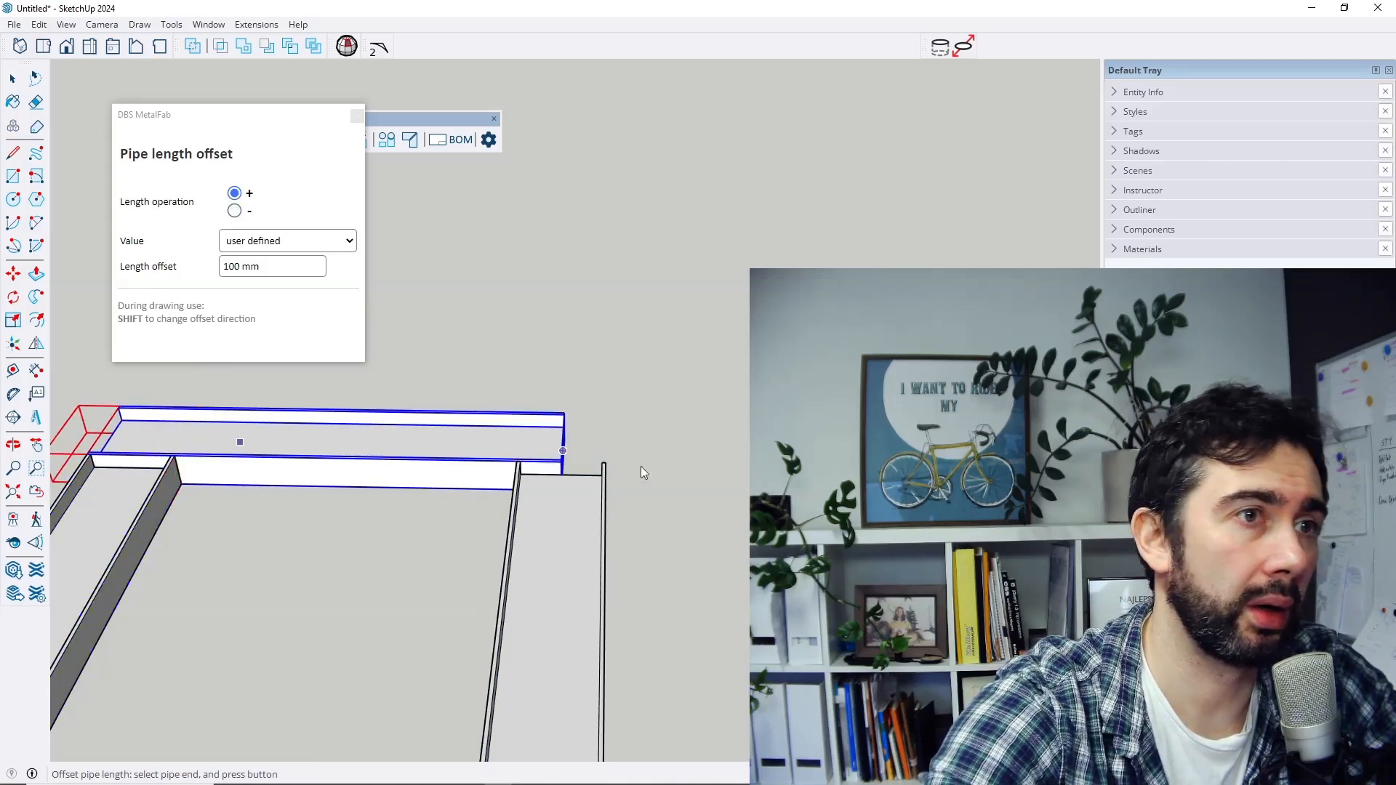